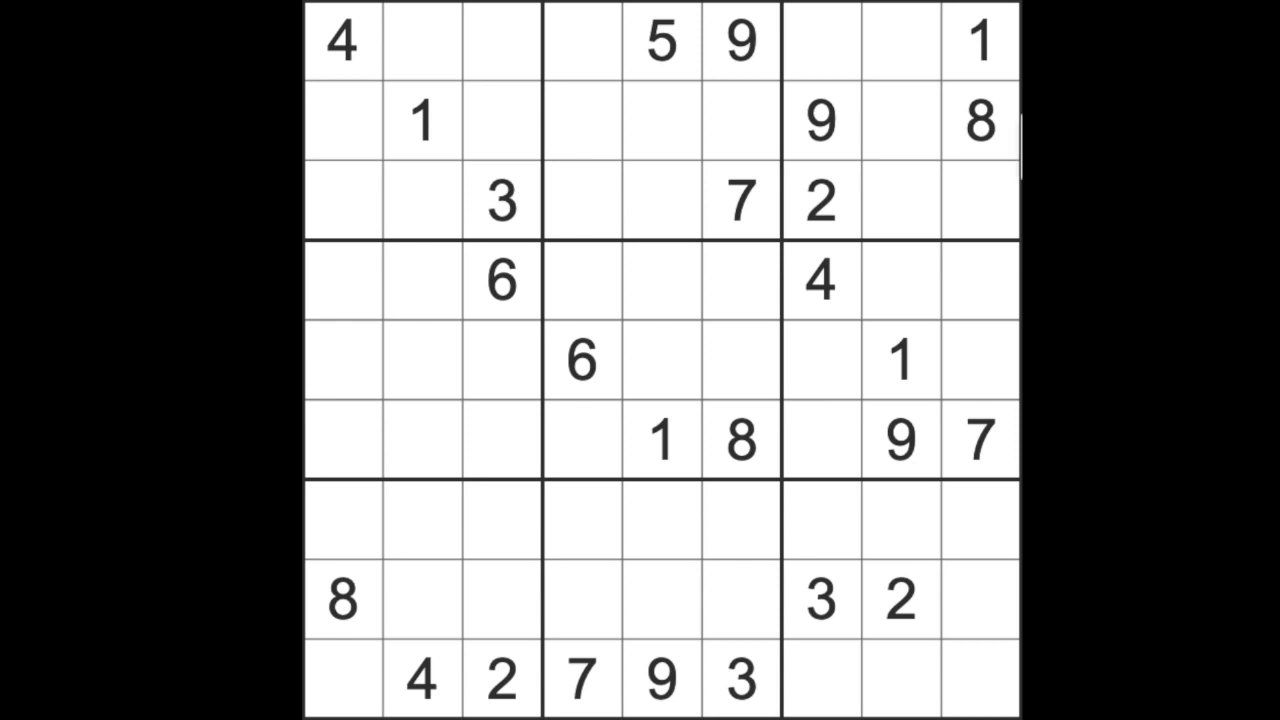
Put a 1 in the empty top-centre cell at row 3, column 4.
{"action": "left_click", "coordinate": [582, 40]}
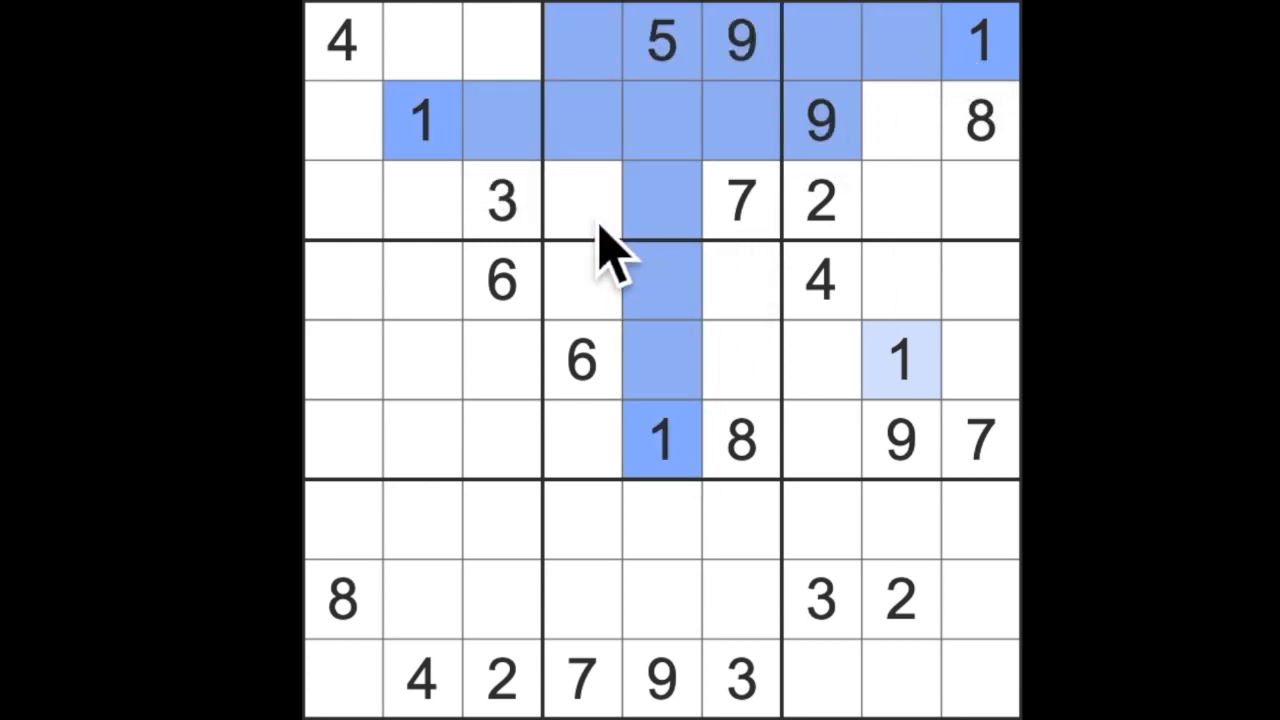
{"action": "left_click", "coordinate": [582, 200]}
{"action": "type", "text": "1"}
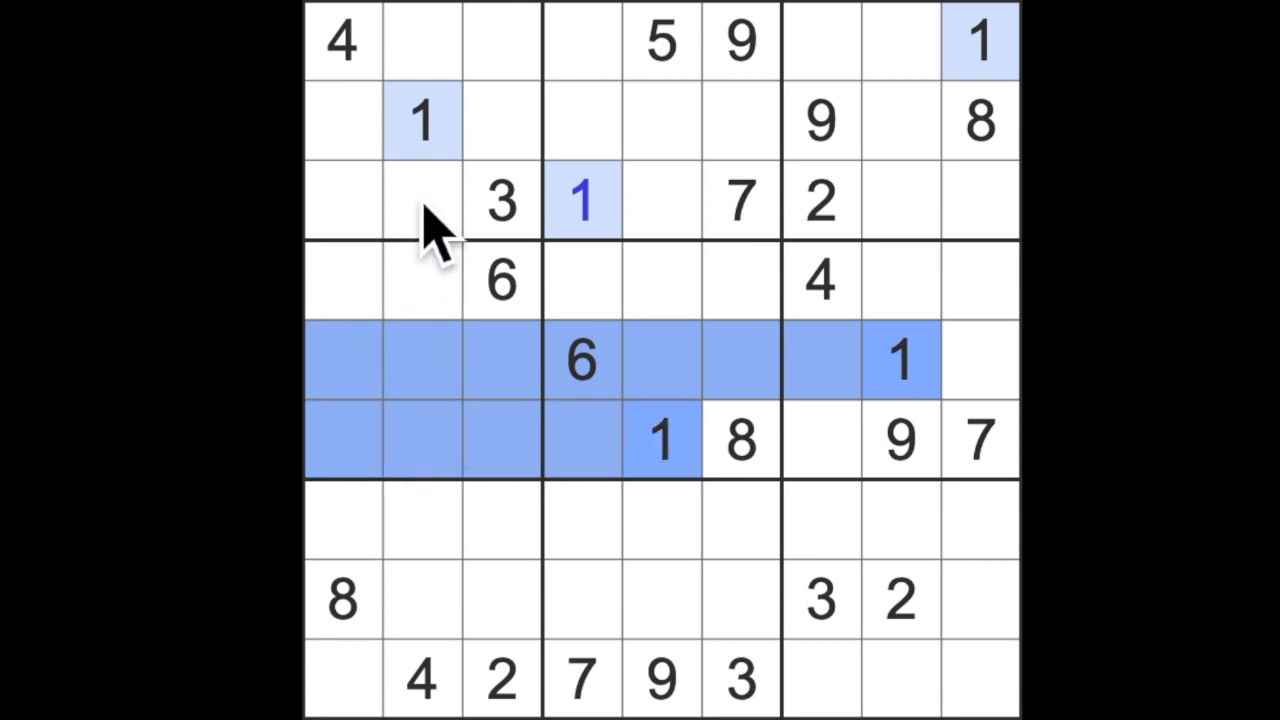
Enter 1 at r4c1, then 1 at r9c7 and 8 at r9c8 in the bottom row.
{"action": "left_click", "coordinate": [342, 280]}
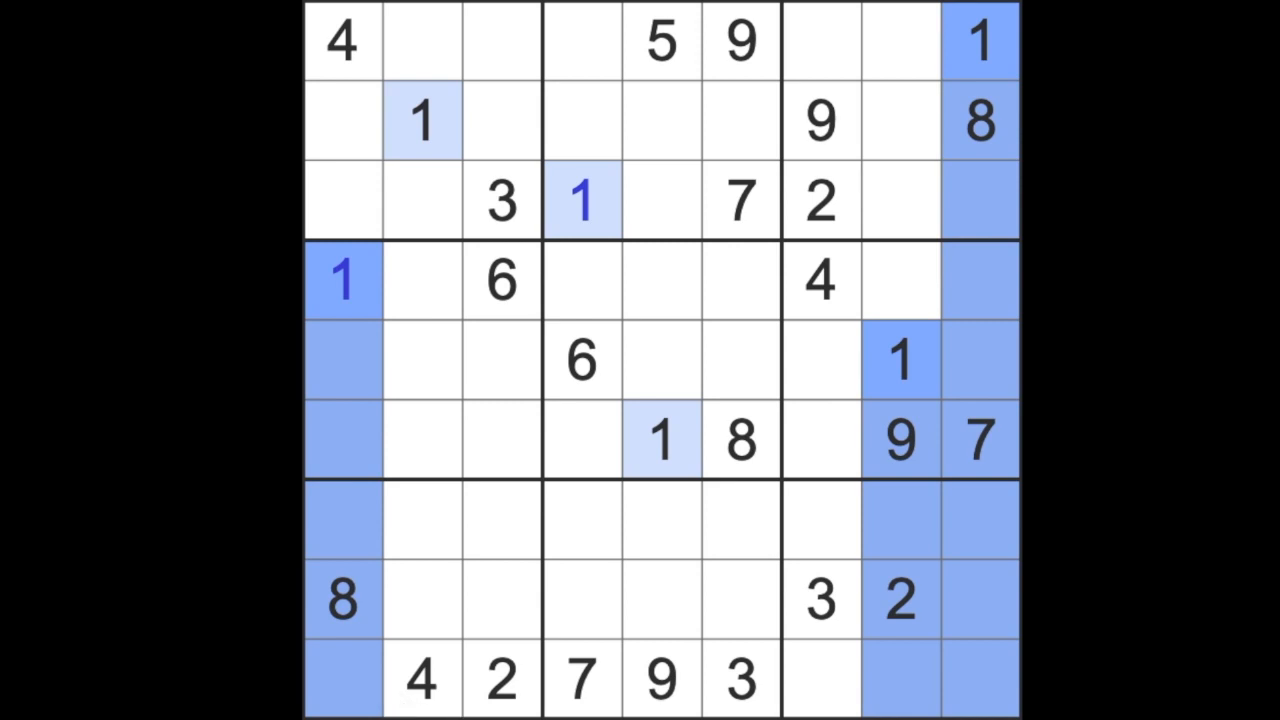
{"action": "left_click", "coordinate": [820, 680]}
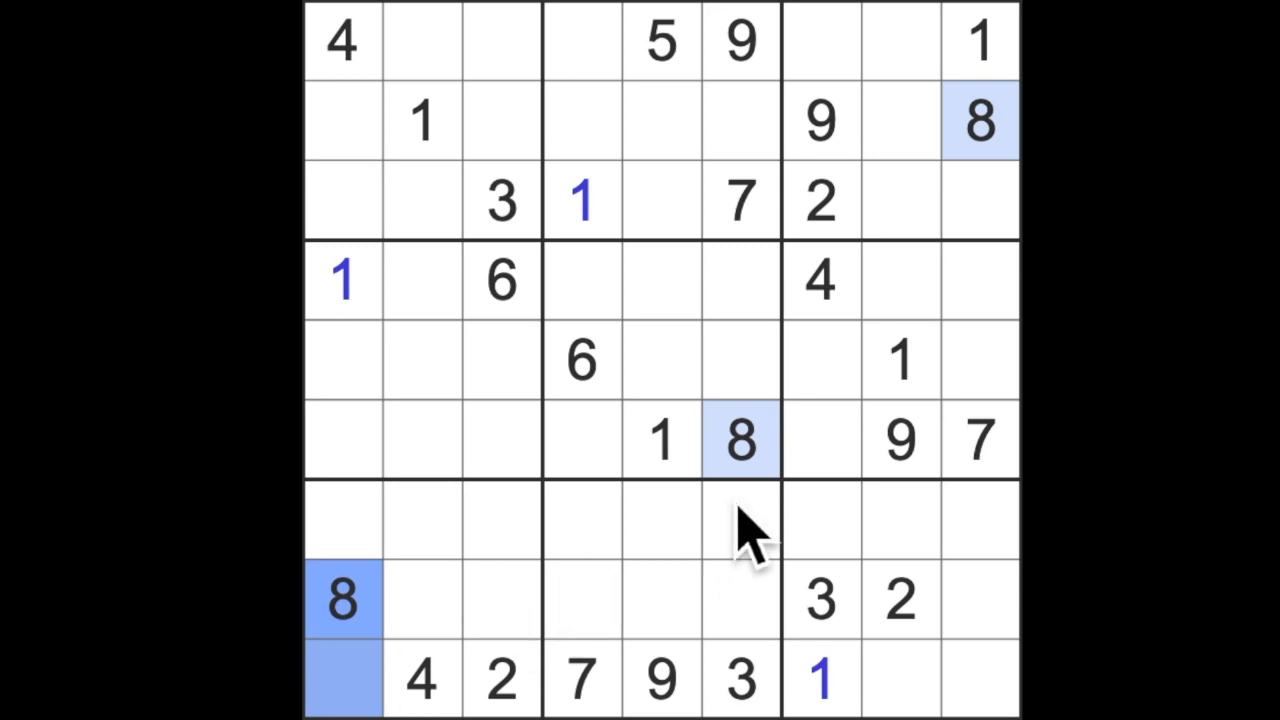
{"action": "left_click", "coordinate": [900, 678]}
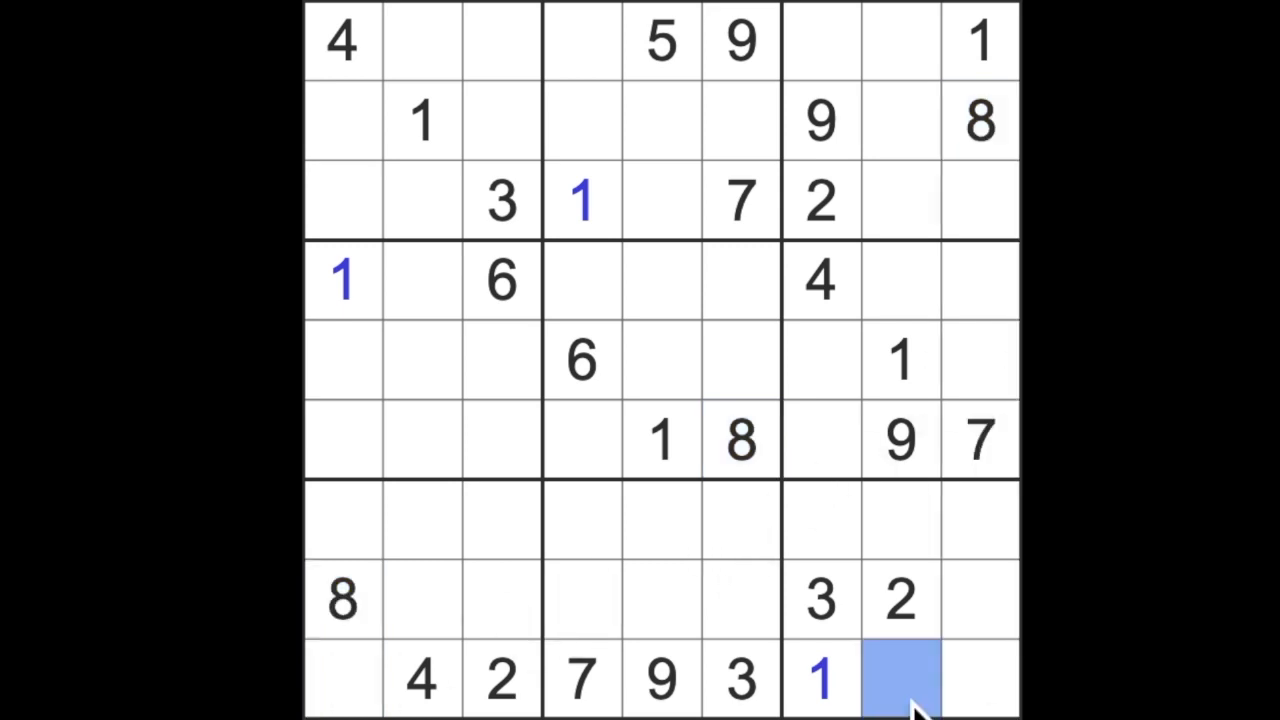
{"action": "left_click", "coordinate": [899, 675]}
{"action": "type", "text": "8"}
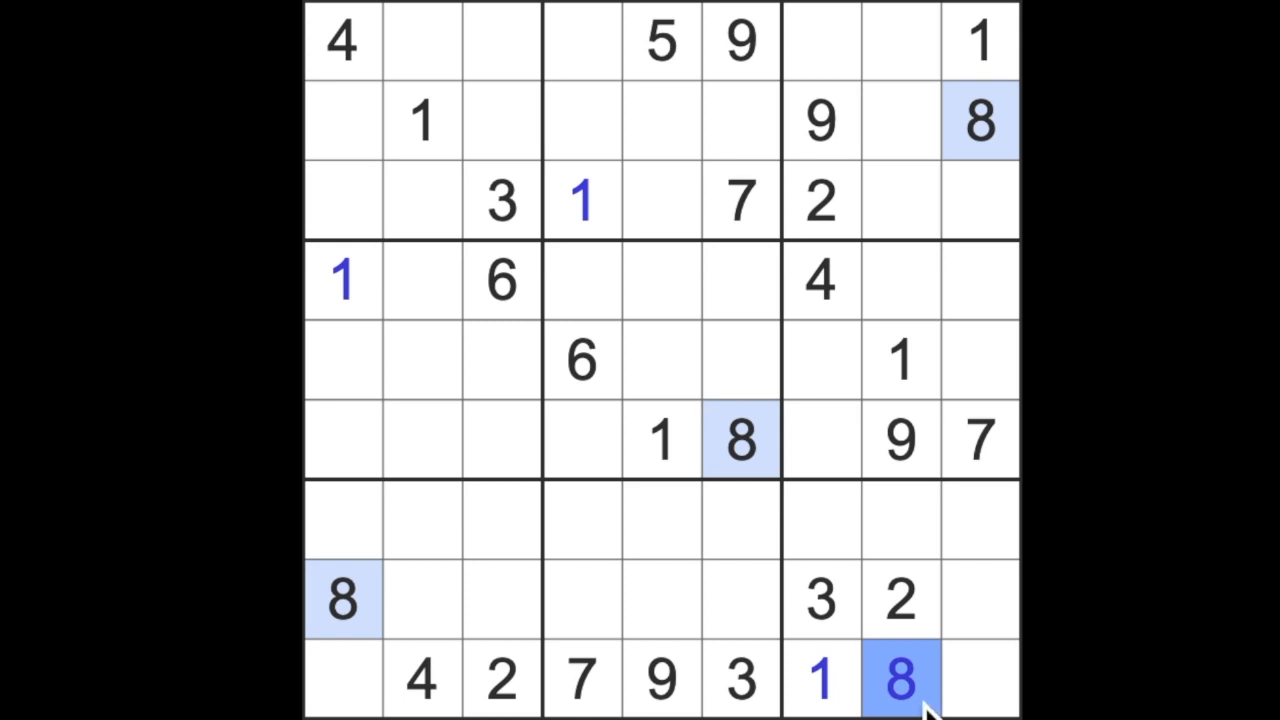
{"action": "left_click", "coordinate": [980, 677]}
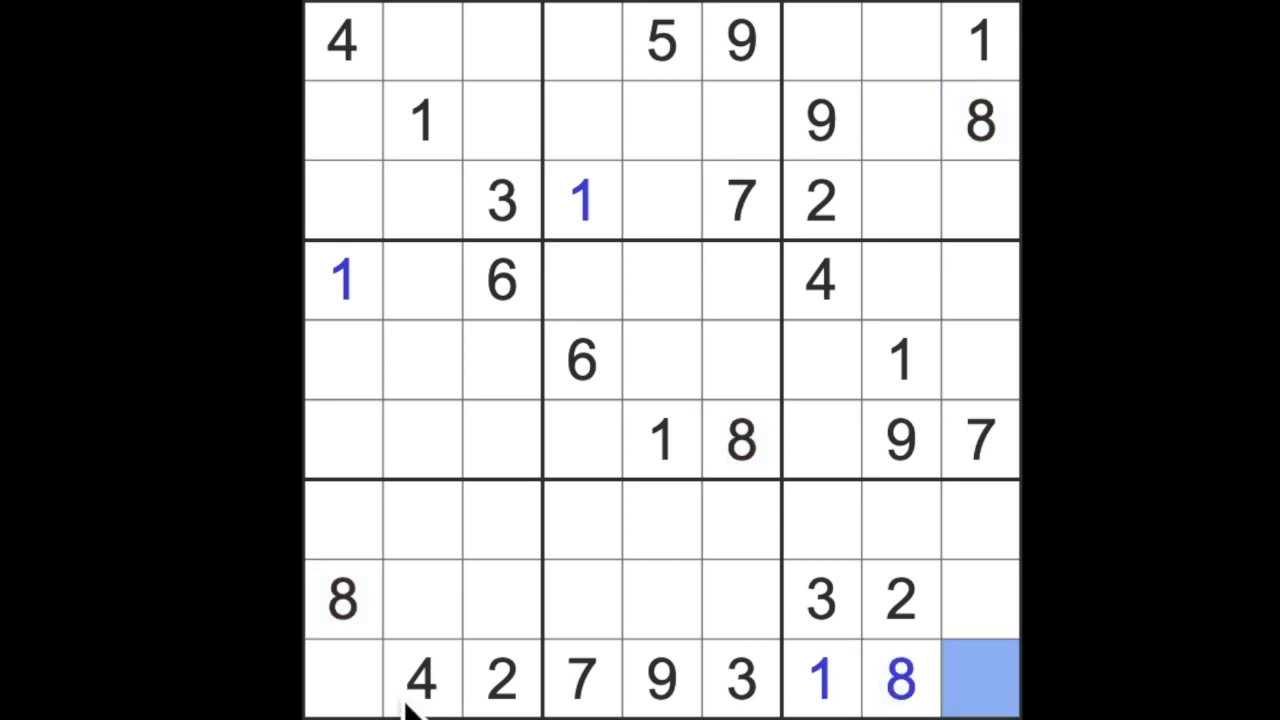
{"action": "left_click", "coordinate": [342, 678]}
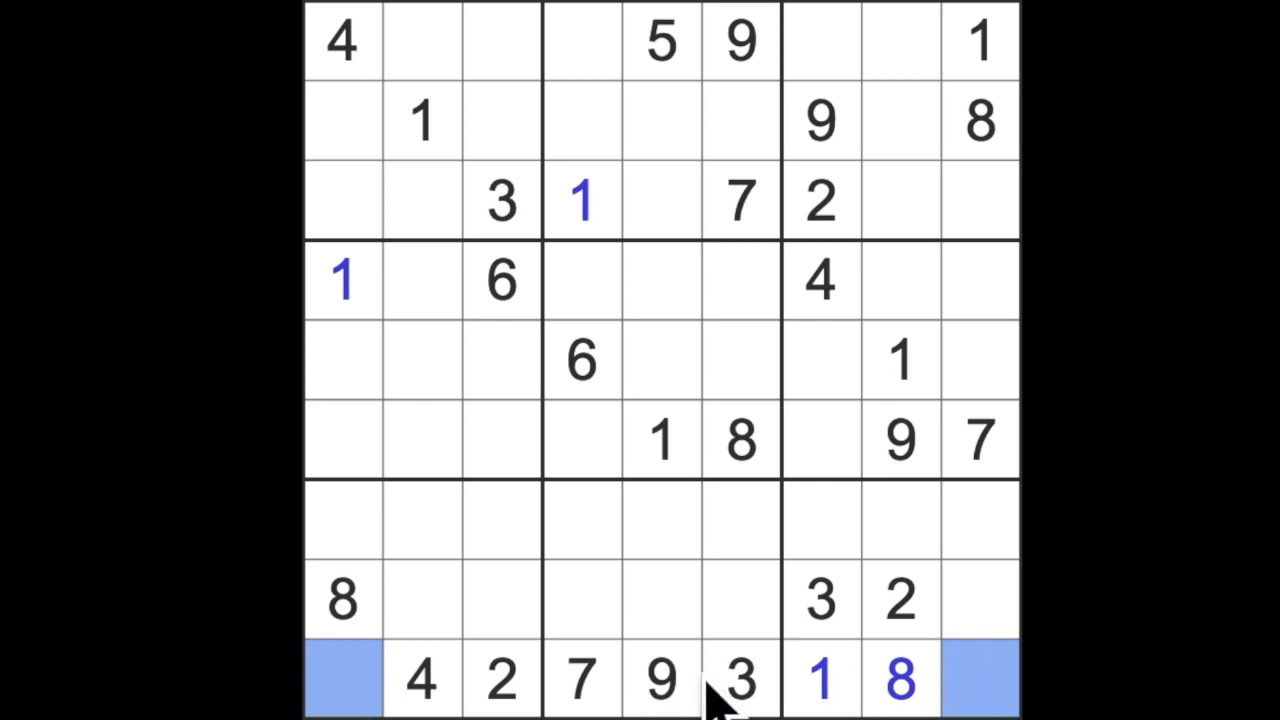
{"action": "mouse_move", "coordinate": [865, 510]}
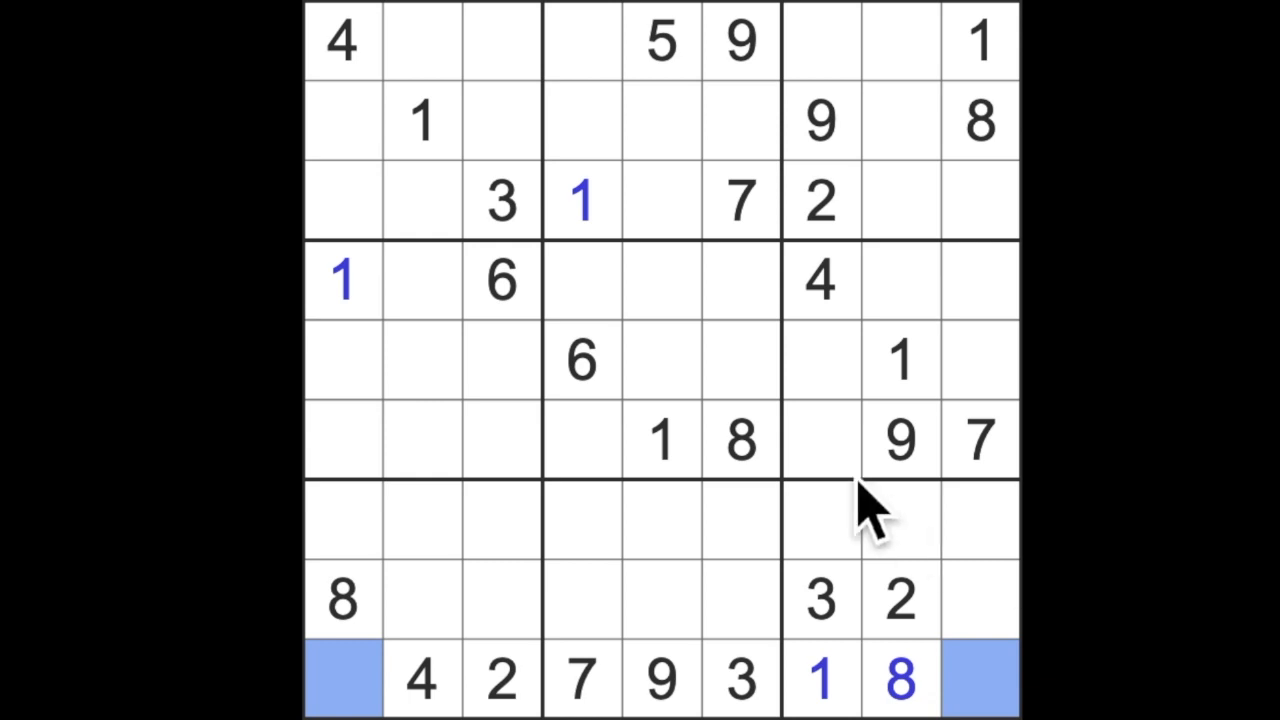
Fill column 7's empty cells with 7, 6, 8 and 5, then put 5 at r9c1.
{"action": "left_click", "coordinate": [502, 280]}
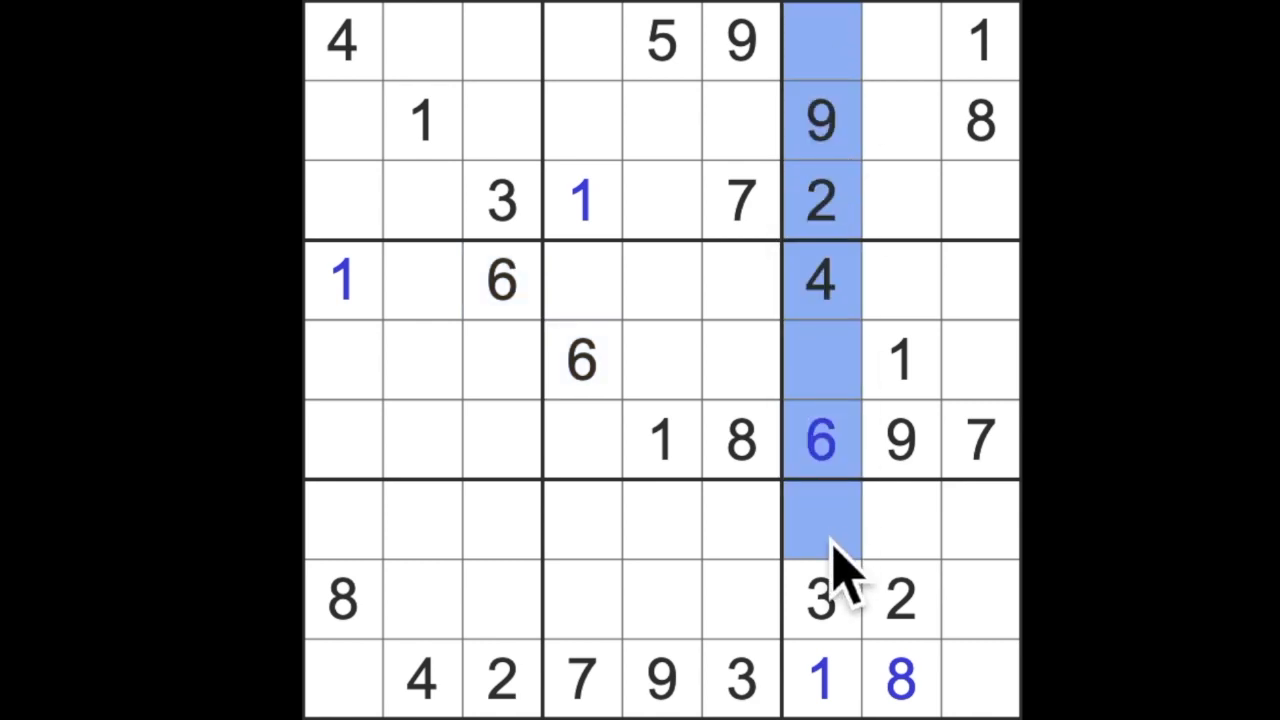
{"action": "mouse_move", "coordinate": [865, 575]}
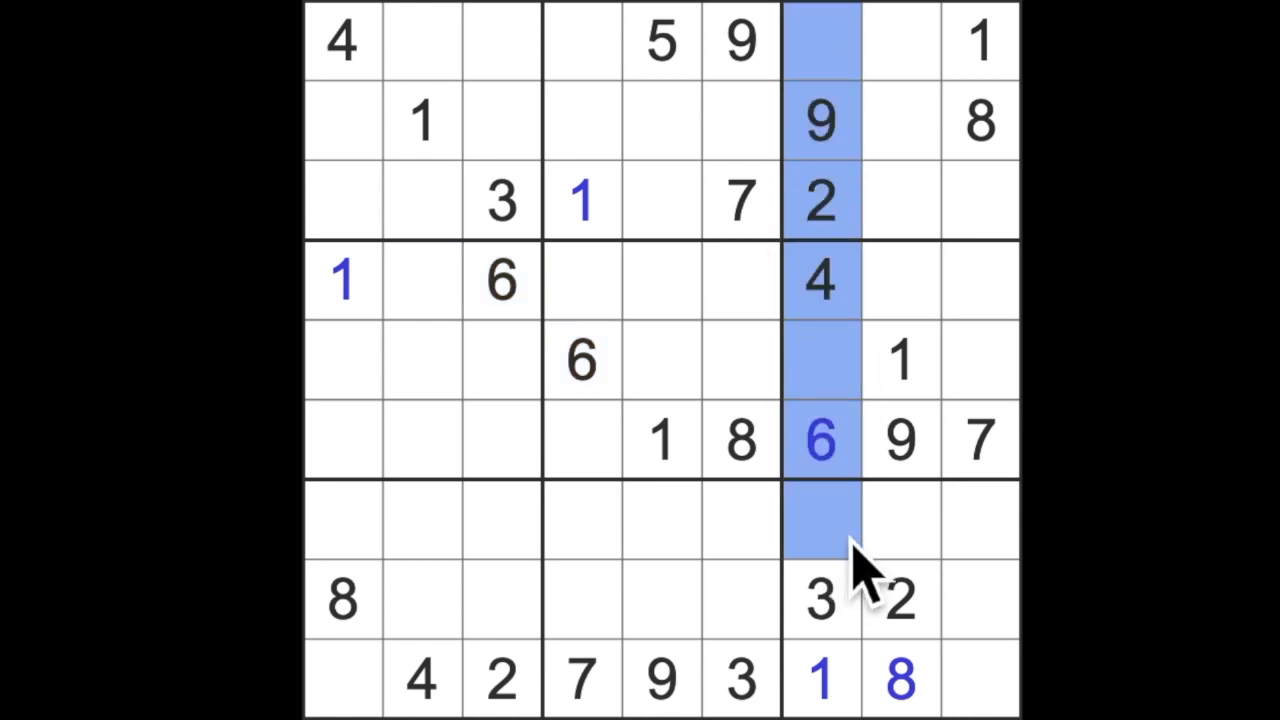
{"action": "left_click", "coordinate": [659, 40]}
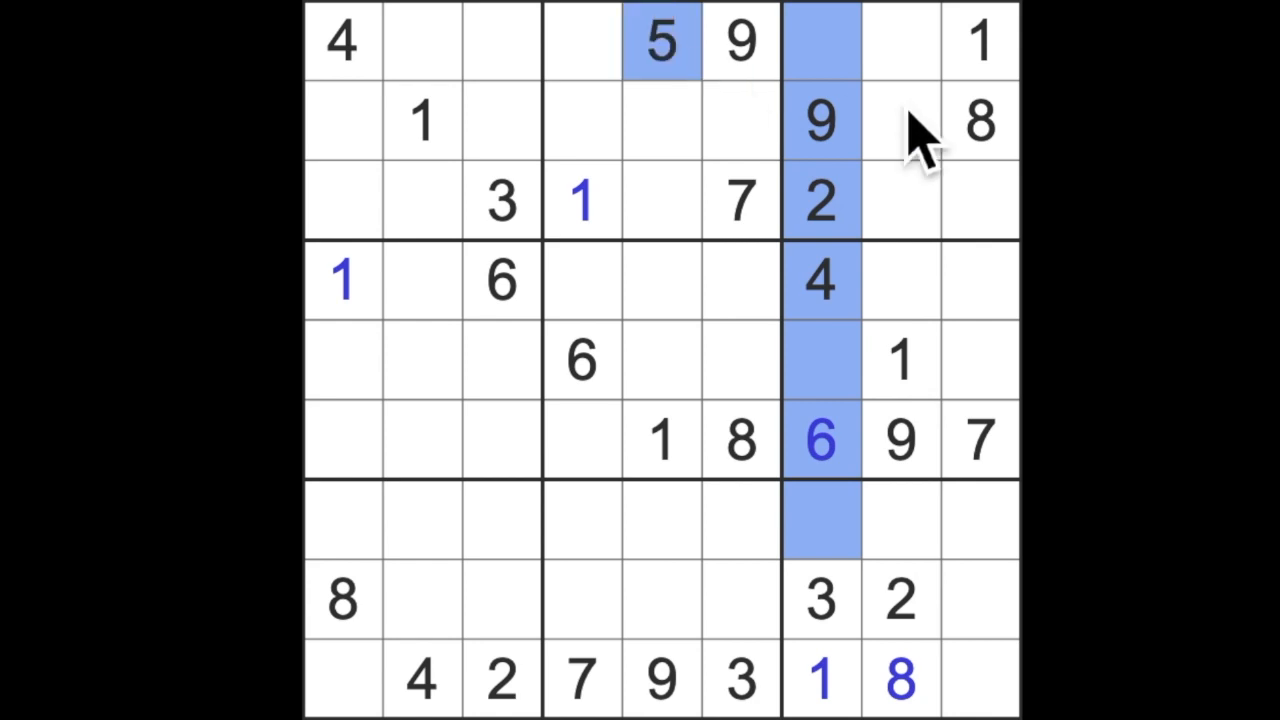
{"action": "left_click", "coordinate": [820, 40]}
{"action": "type", "text": "7"}
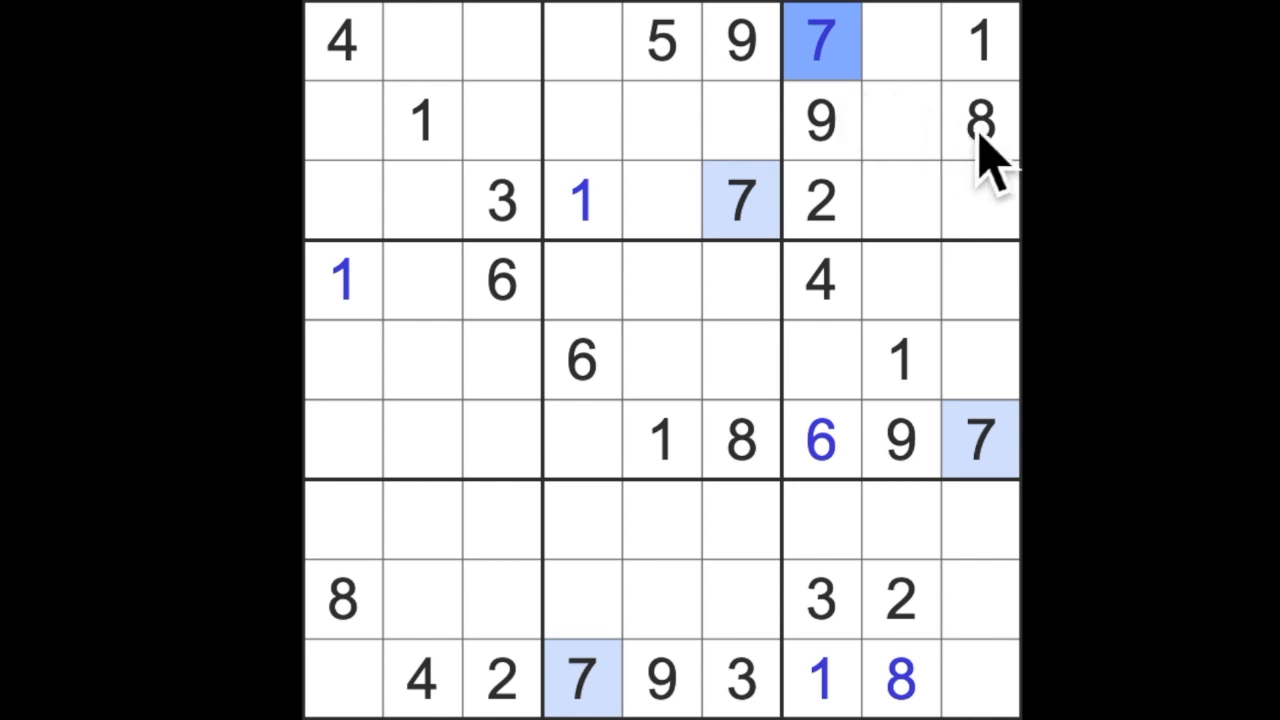
{"action": "mouse_move", "coordinate": [865, 385]}
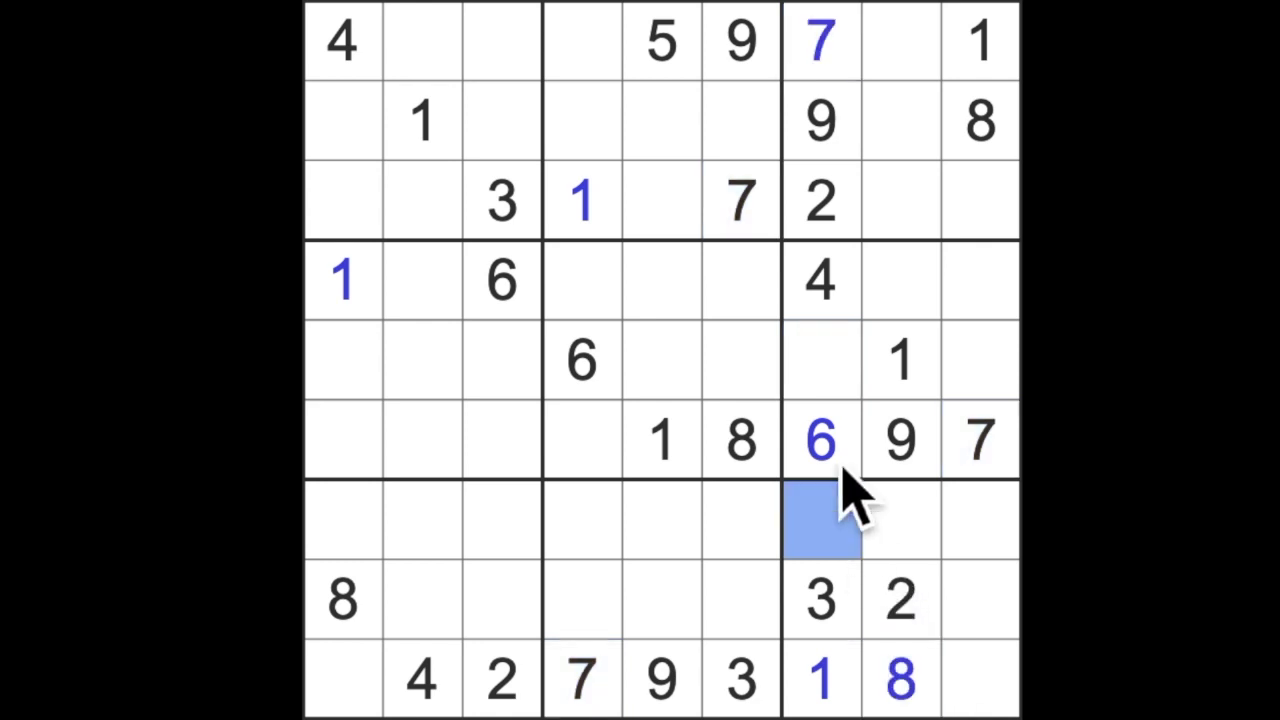
{"action": "left_click", "coordinate": [820, 360]}
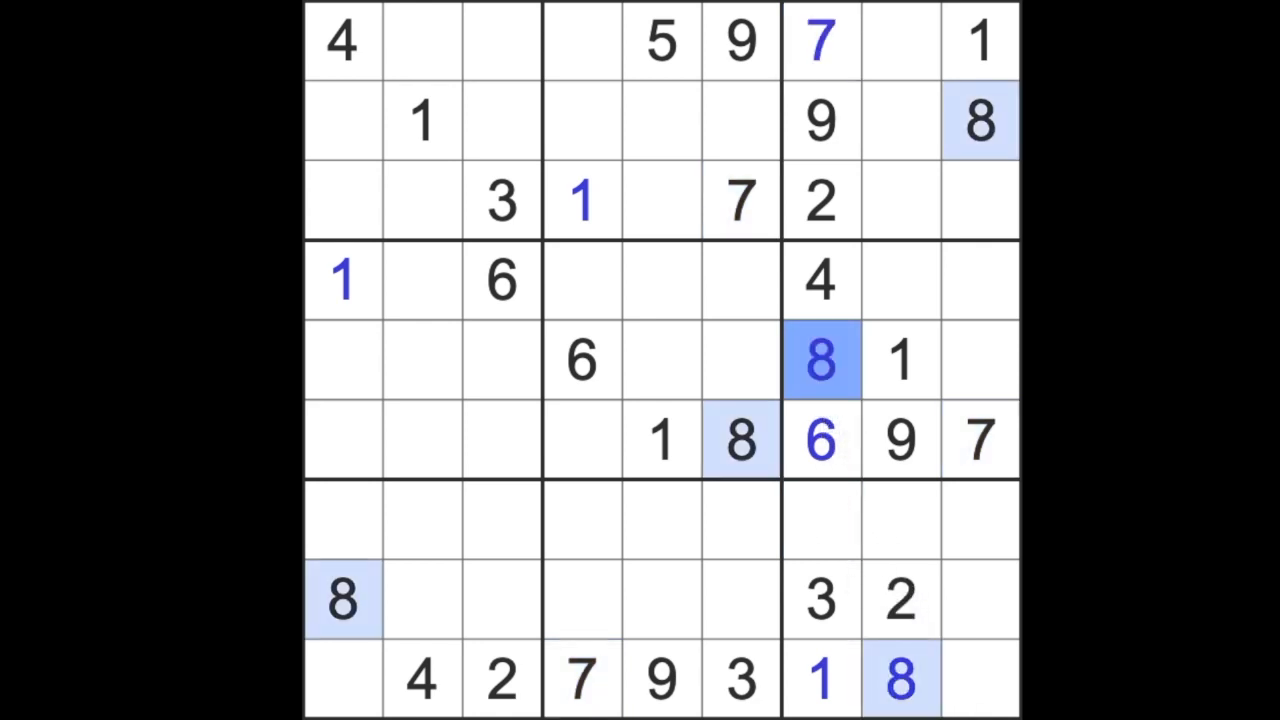
{"action": "left_click", "coordinate": [820, 520]}
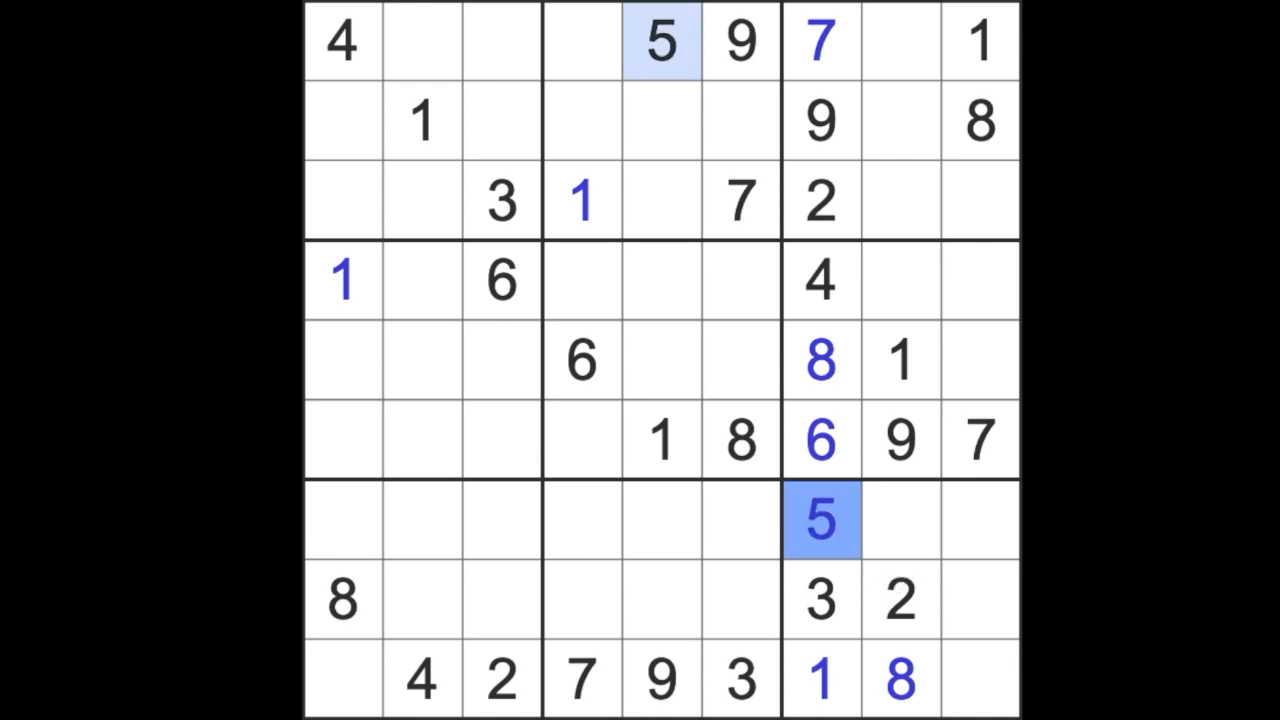
{"action": "left_click", "coordinate": [980, 680]}
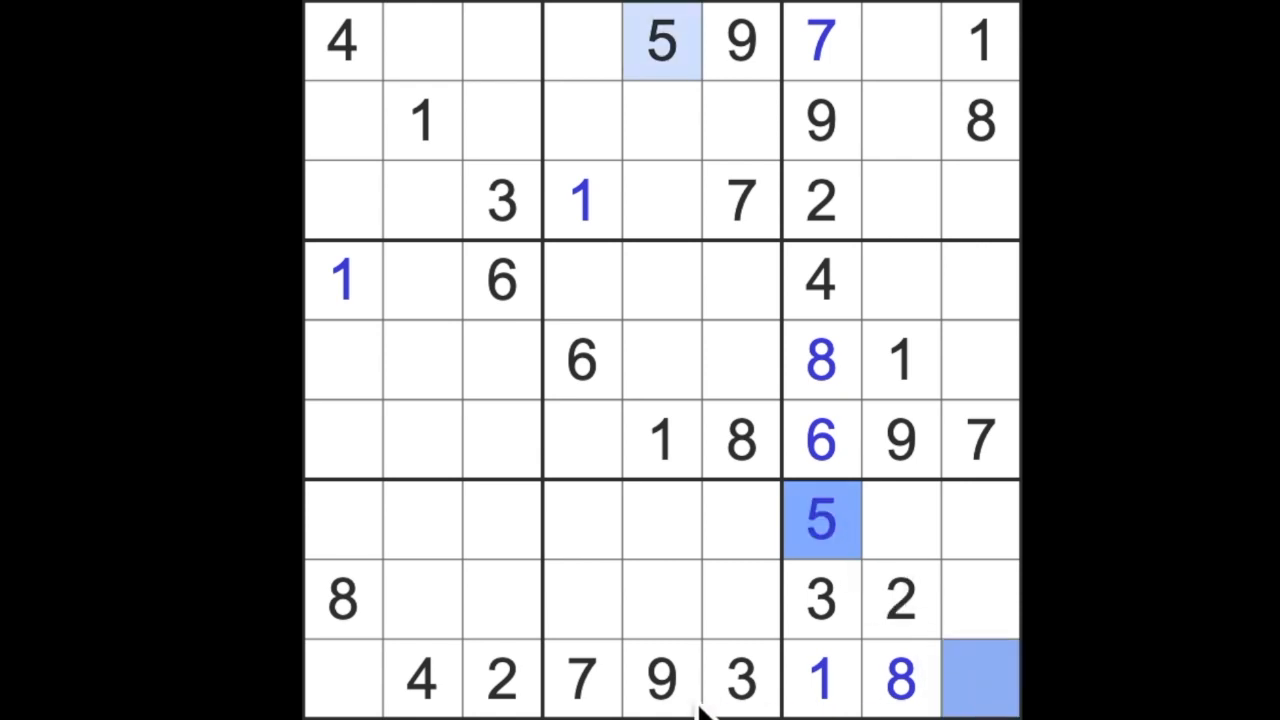
{"action": "left_click", "coordinate": [342, 678]}
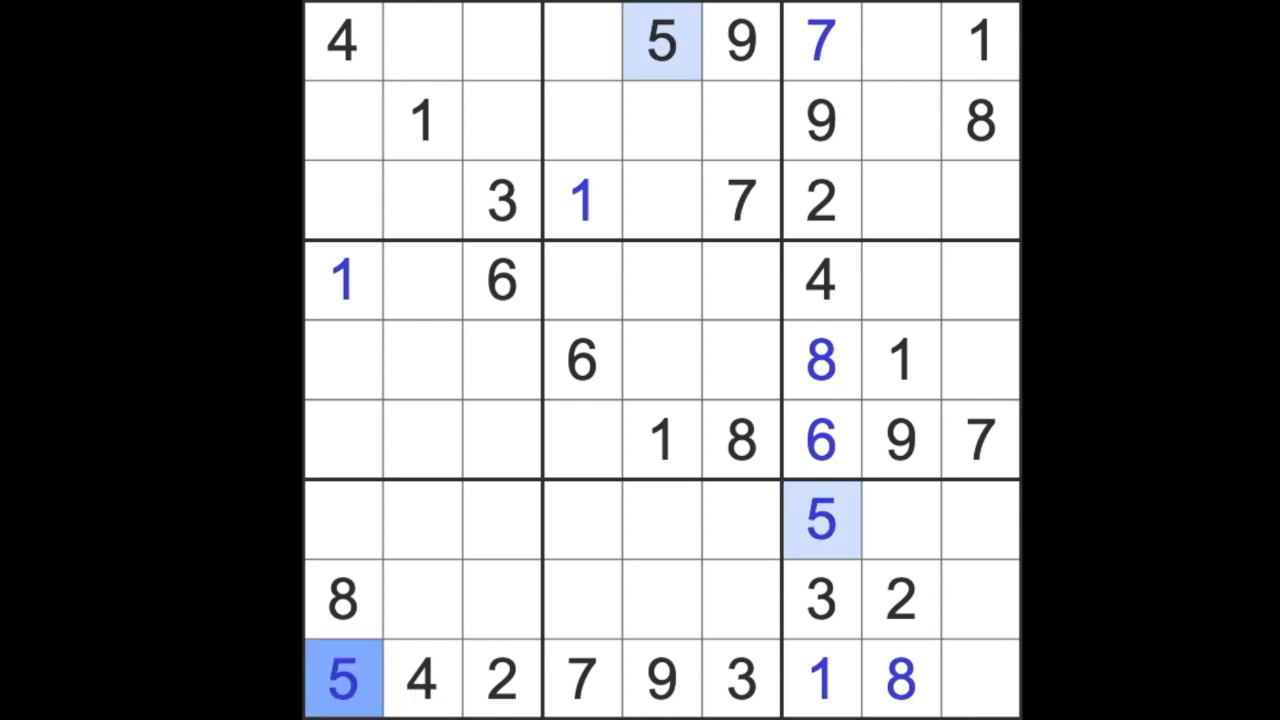
Enter 6 in the bottom-right cell, r9c9.
{"action": "left_click", "coordinate": [980, 678]}
{"action": "type", "text": "6"}
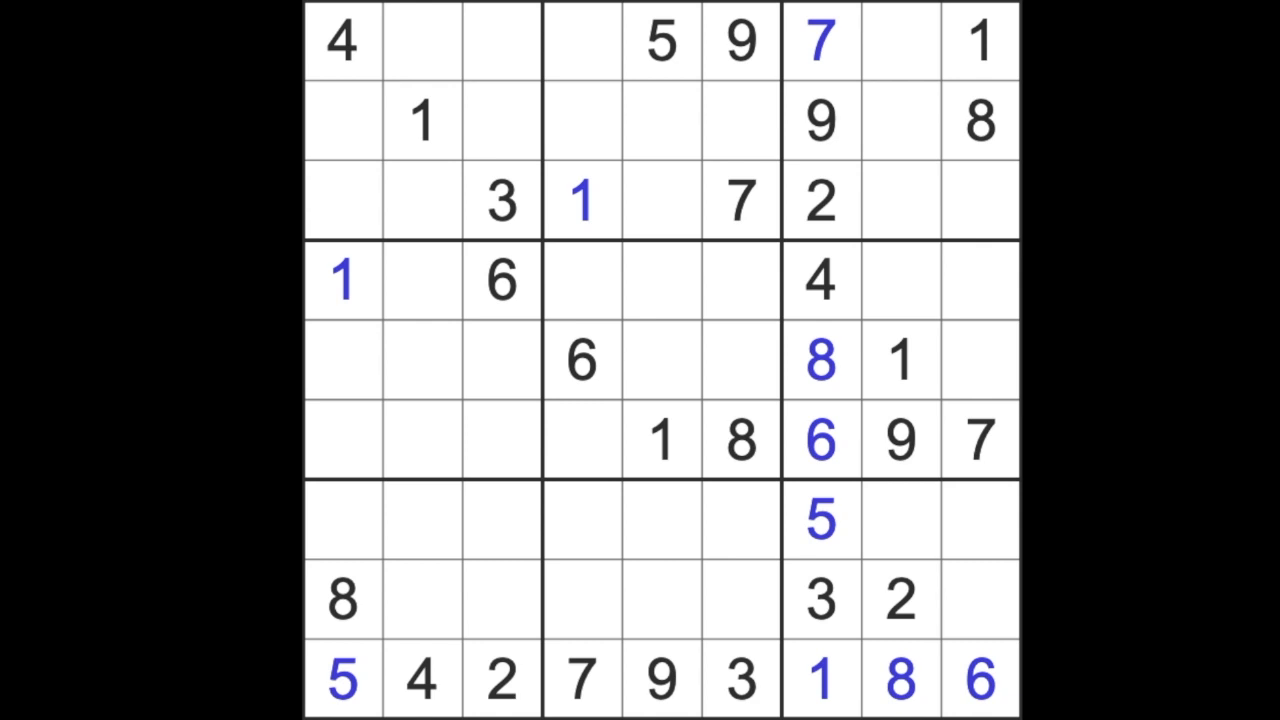
{"action": "mouse_move", "coordinate": [600, 225]}
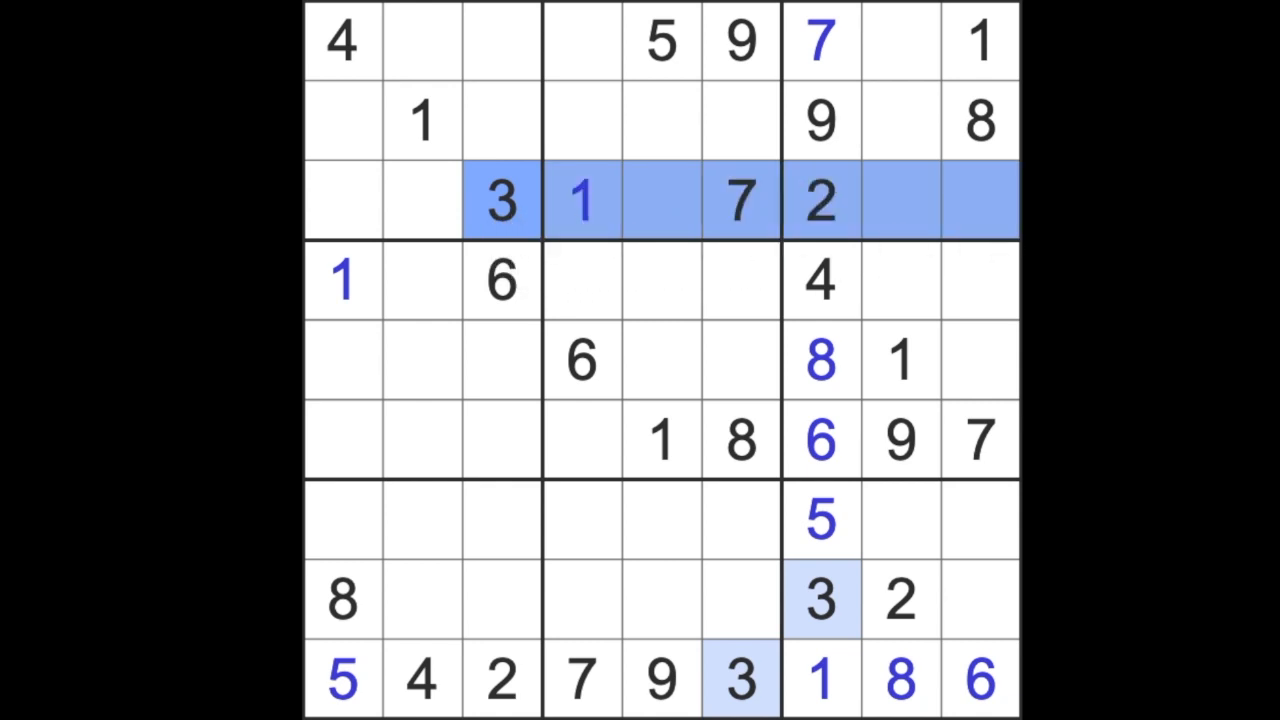
{"action": "mouse_move", "coordinate": [915, 135]}
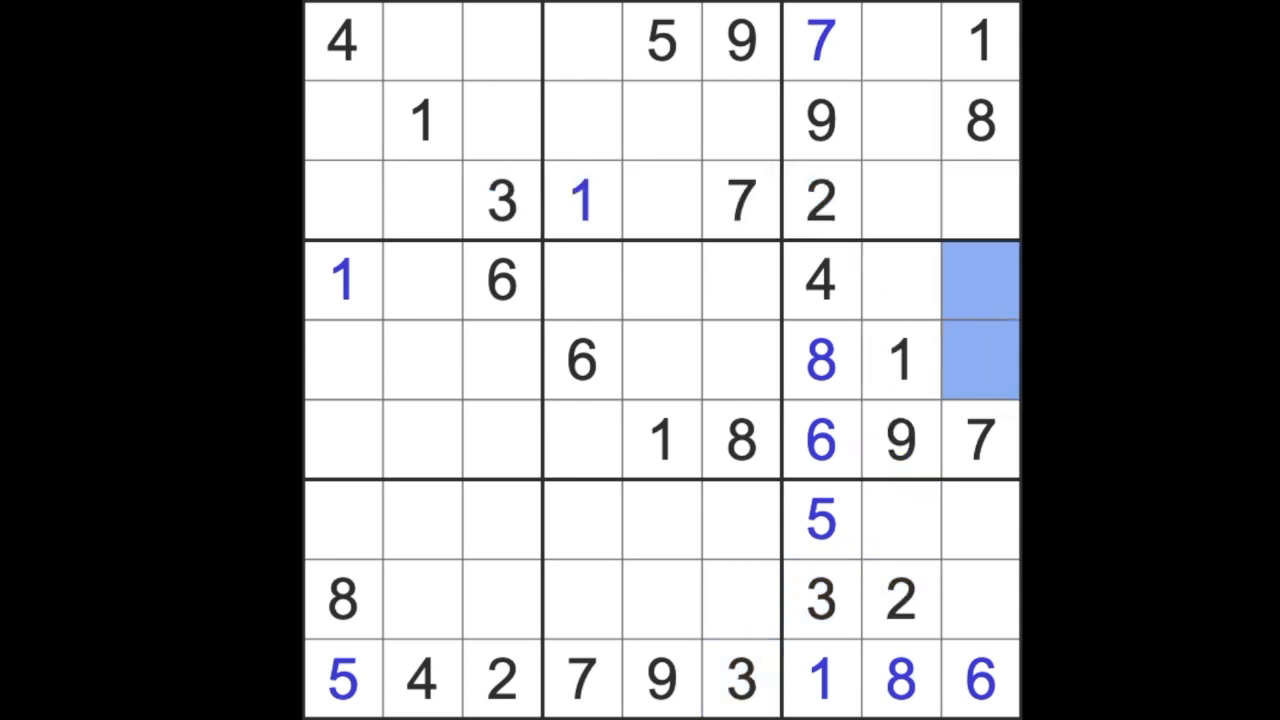
Put 5s at r4c8, r3c9 and r2c3, and a 7 at r2c1.
{"action": "left_click", "coordinate": [900, 280]}
{"action": "type", "text": "5"}
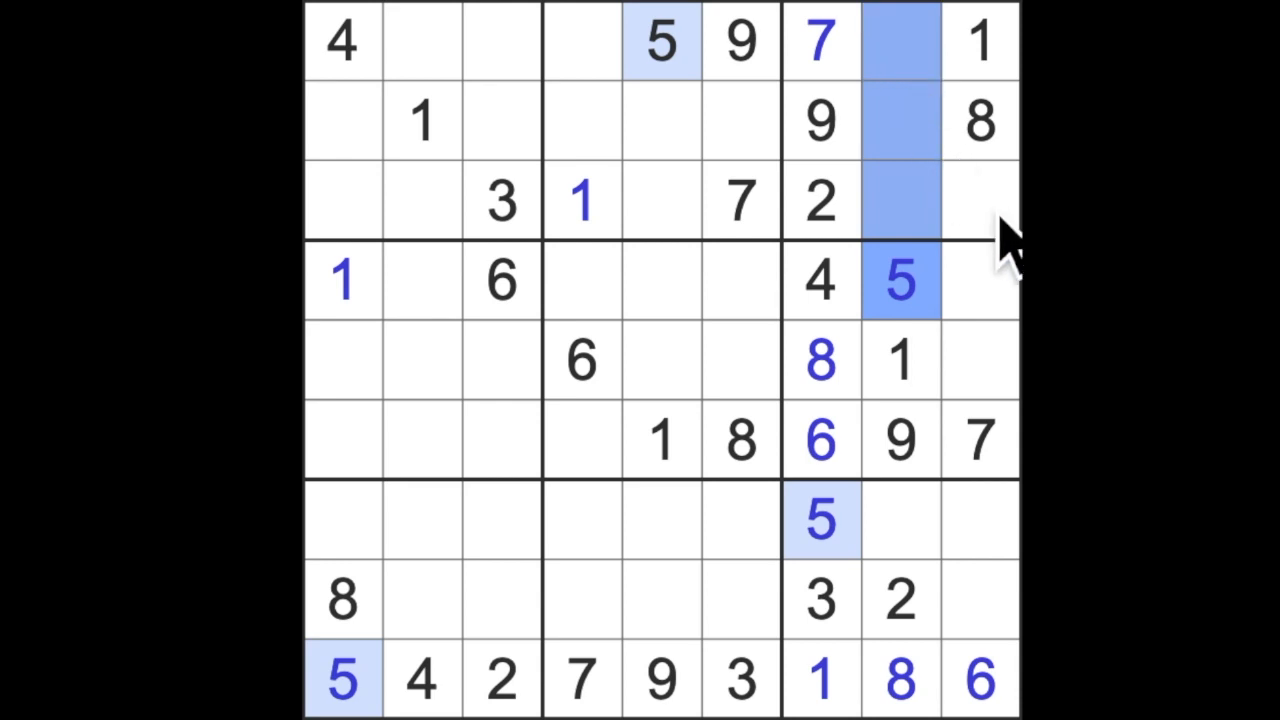
{"action": "left_click", "coordinate": [980, 200]}
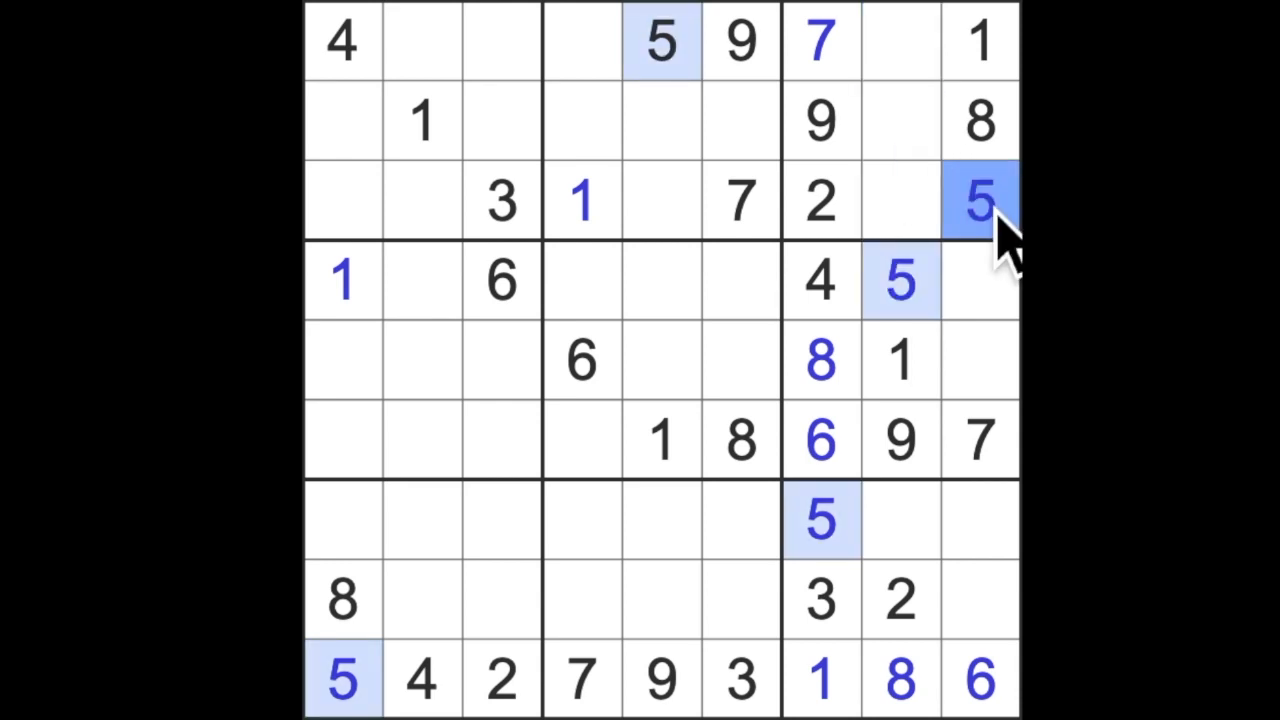
{"action": "left_click", "coordinate": [342, 201]}
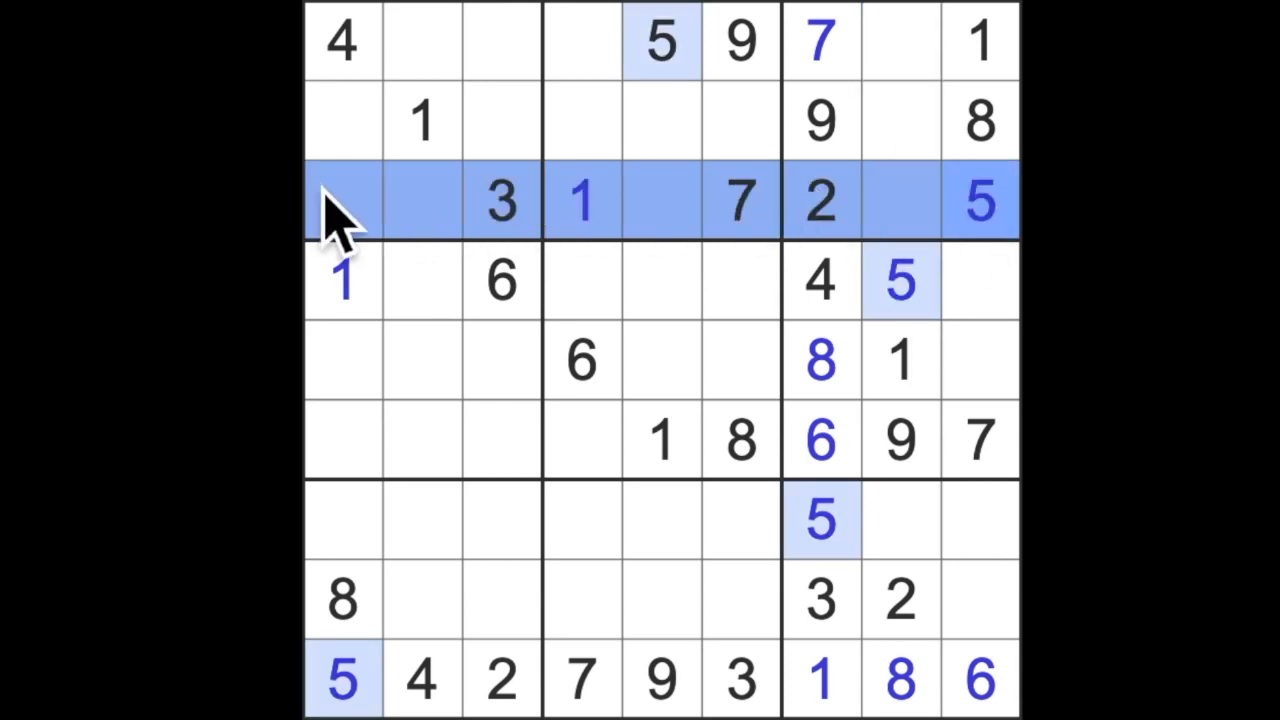
{"action": "left_click", "coordinate": [342, 680]}
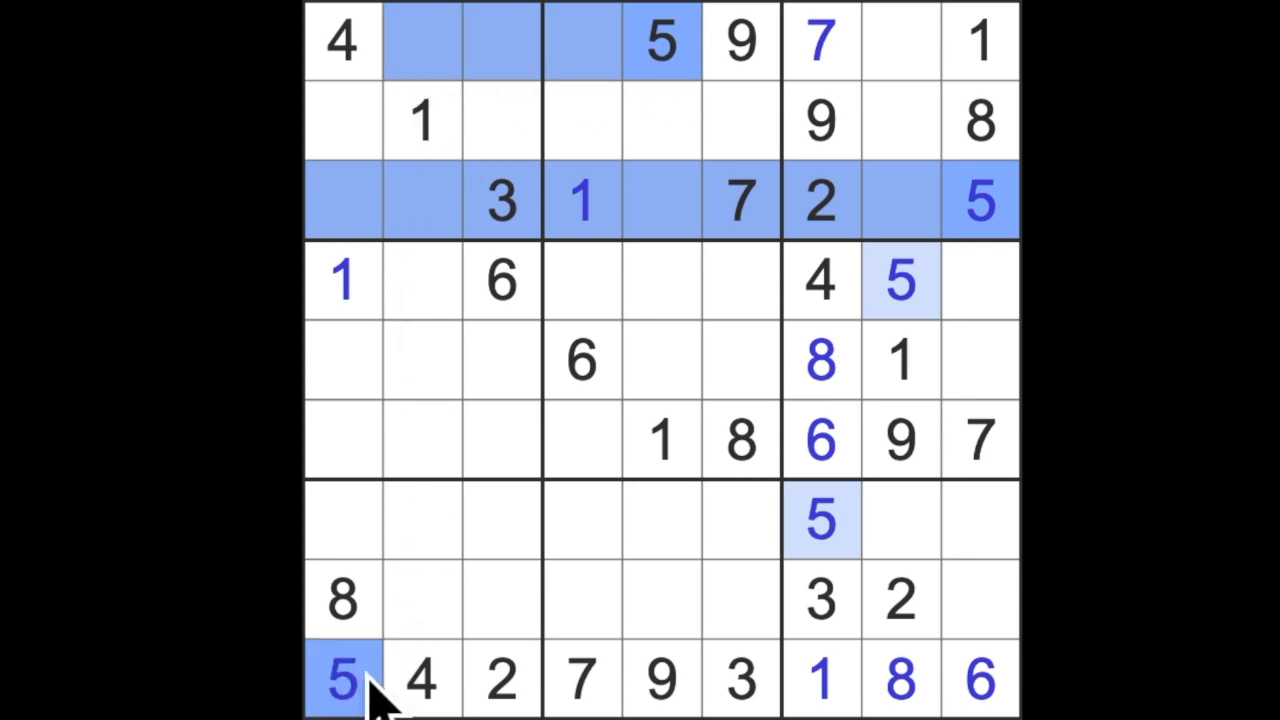
{"action": "left_click", "coordinate": [500, 120]}
{"action": "type", "text": "5"}
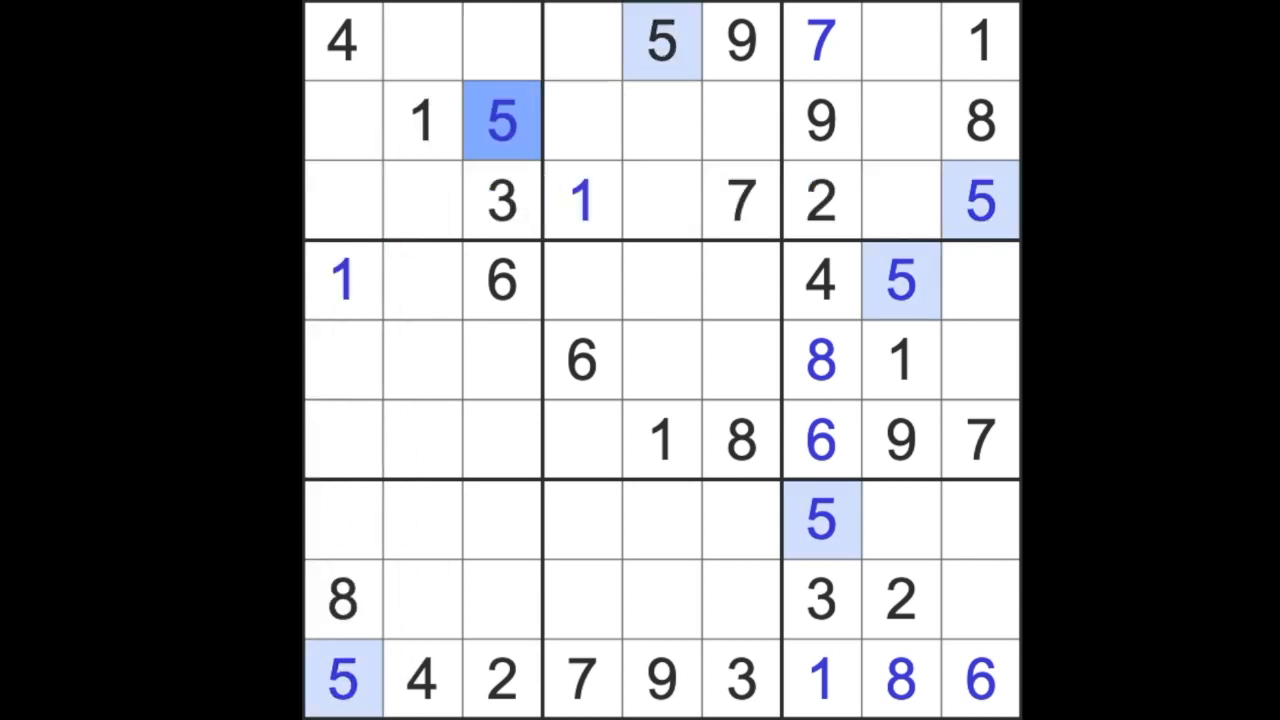
{"action": "left_click", "coordinate": [582, 200]}
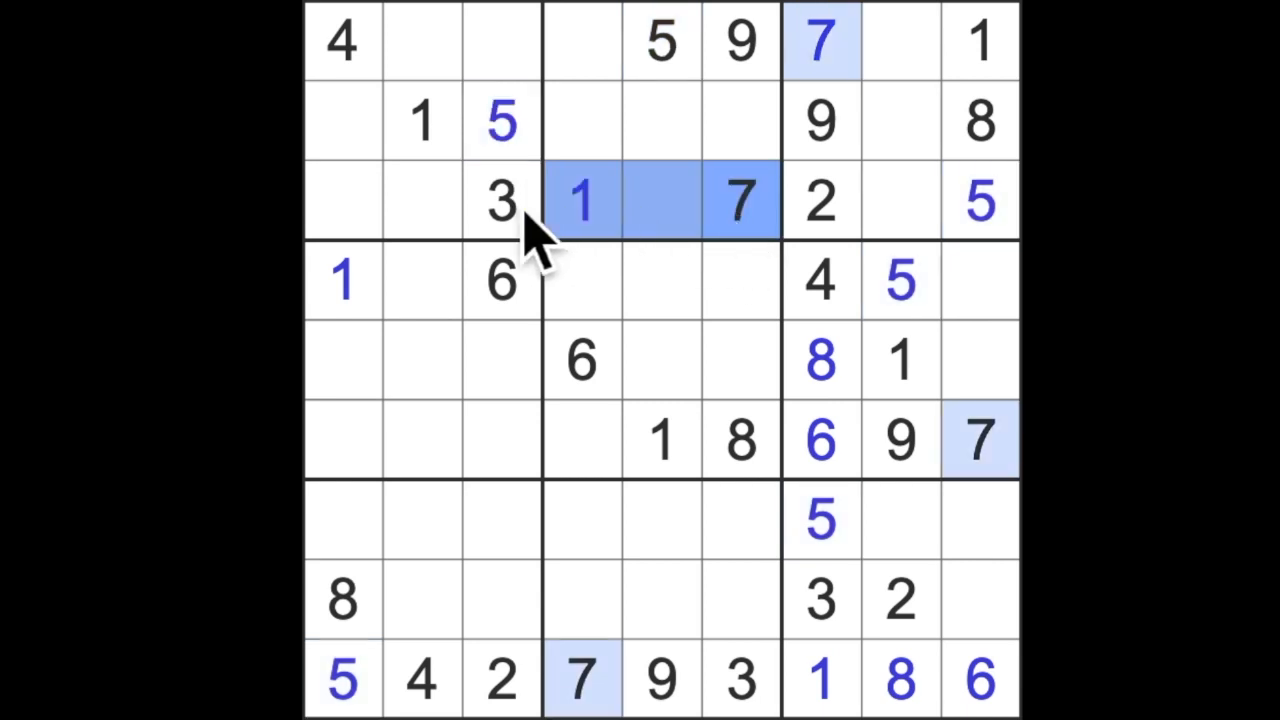
{"action": "left_click", "coordinate": [342, 42]}
{"action": "type", "text": "7"}
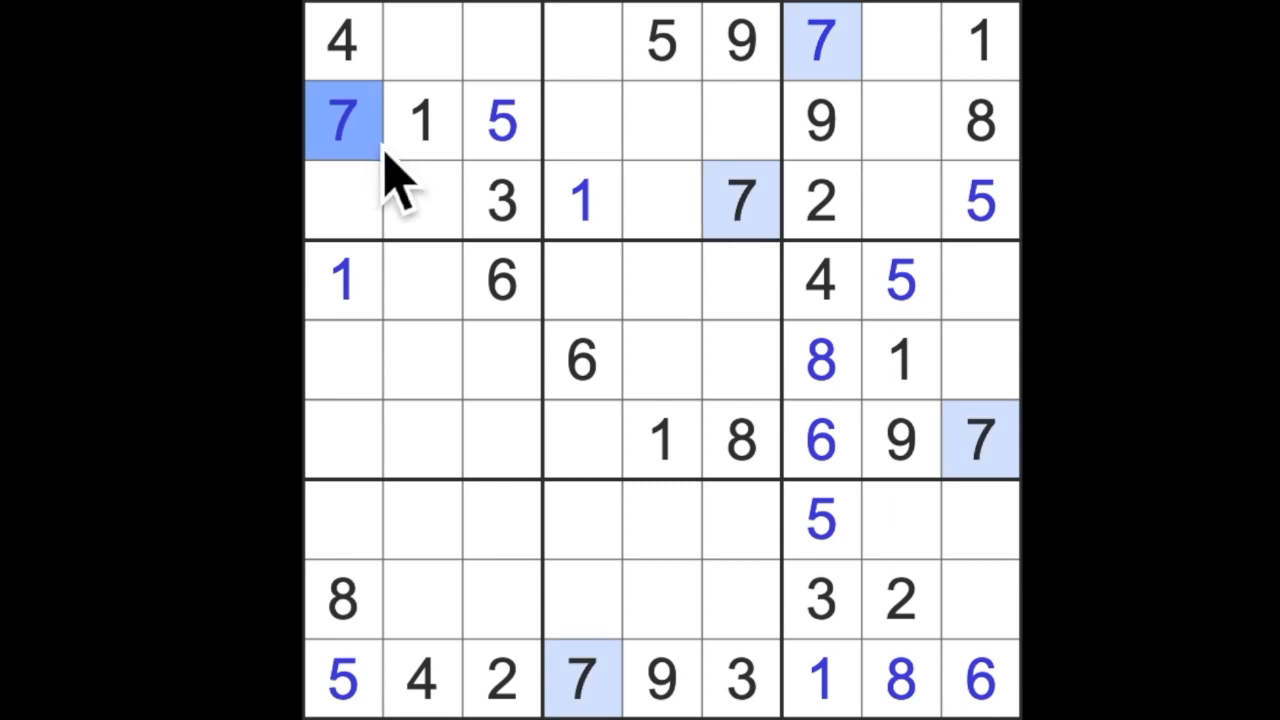
{"action": "mouse_move", "coordinate": [383, 175]}
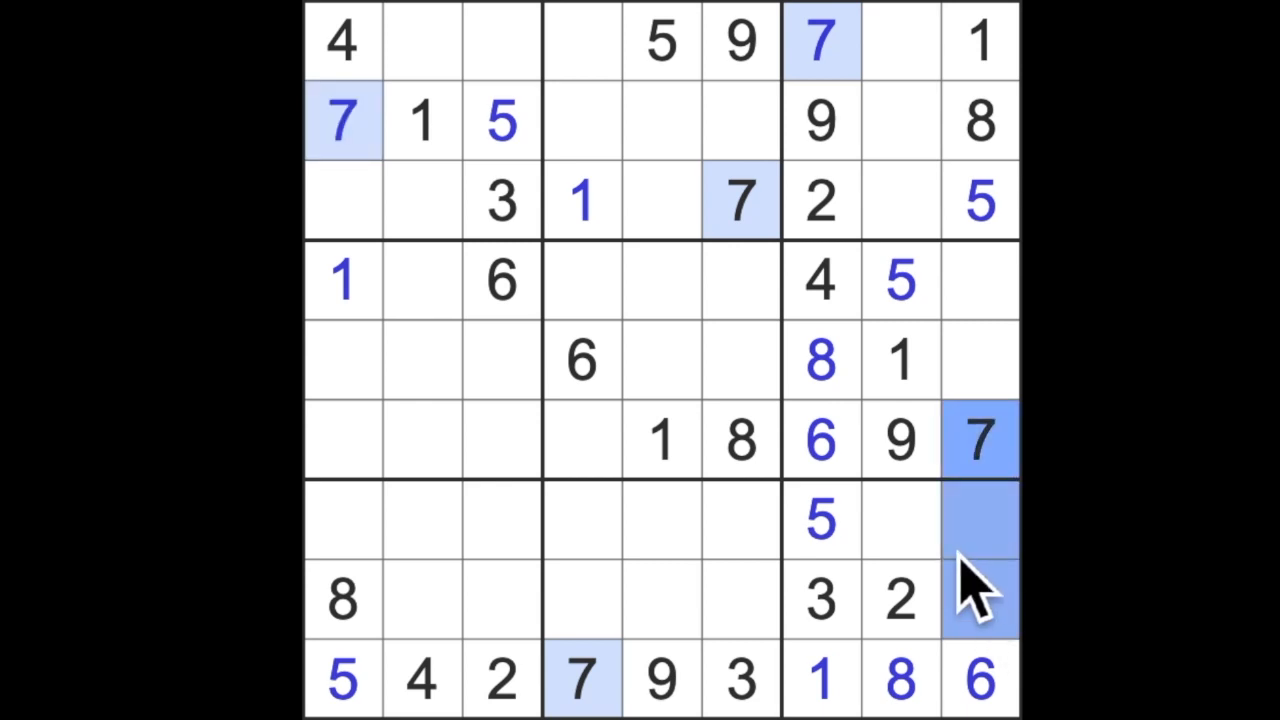
Highlight the 8s and enter 8 in the top-row and third-row cells needing one.
{"action": "left_click", "coordinate": [898, 518]}
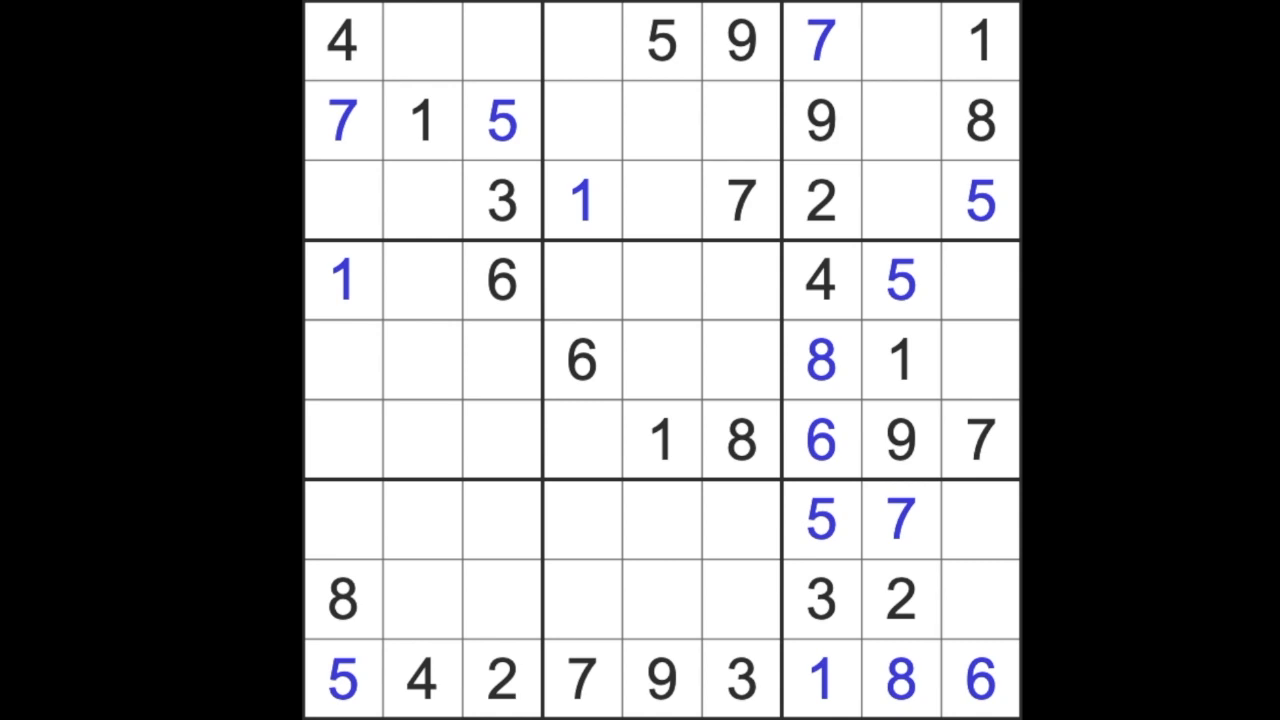
{"action": "left_click", "coordinate": [819, 360]}
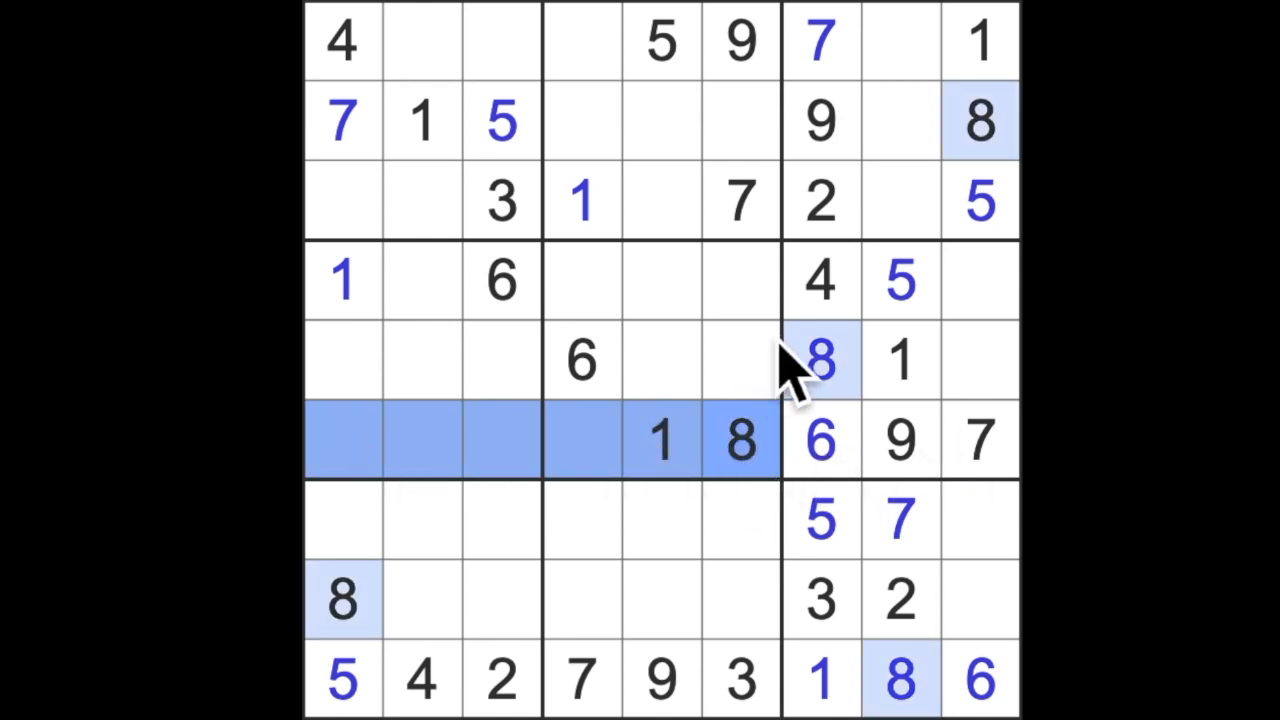
{"action": "left_click", "coordinate": [420, 280]}
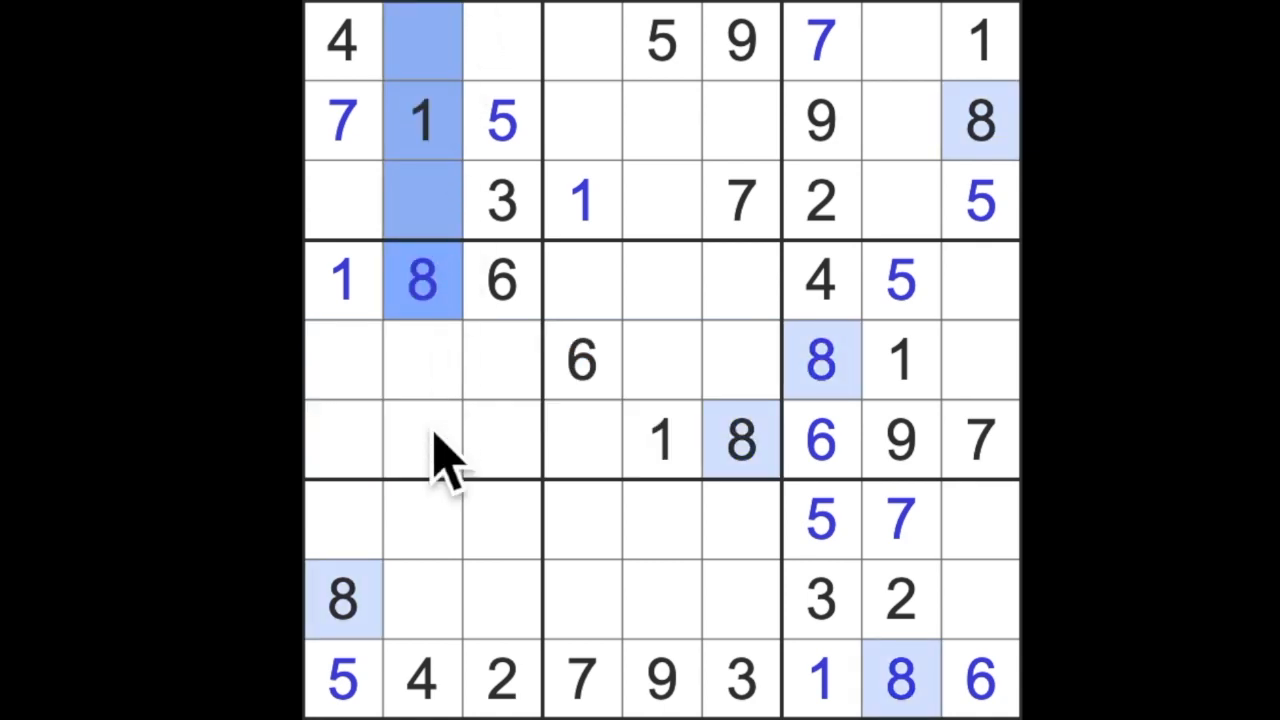
{"action": "left_click", "coordinate": [501, 40]}
{"action": "type", "text": "8"}
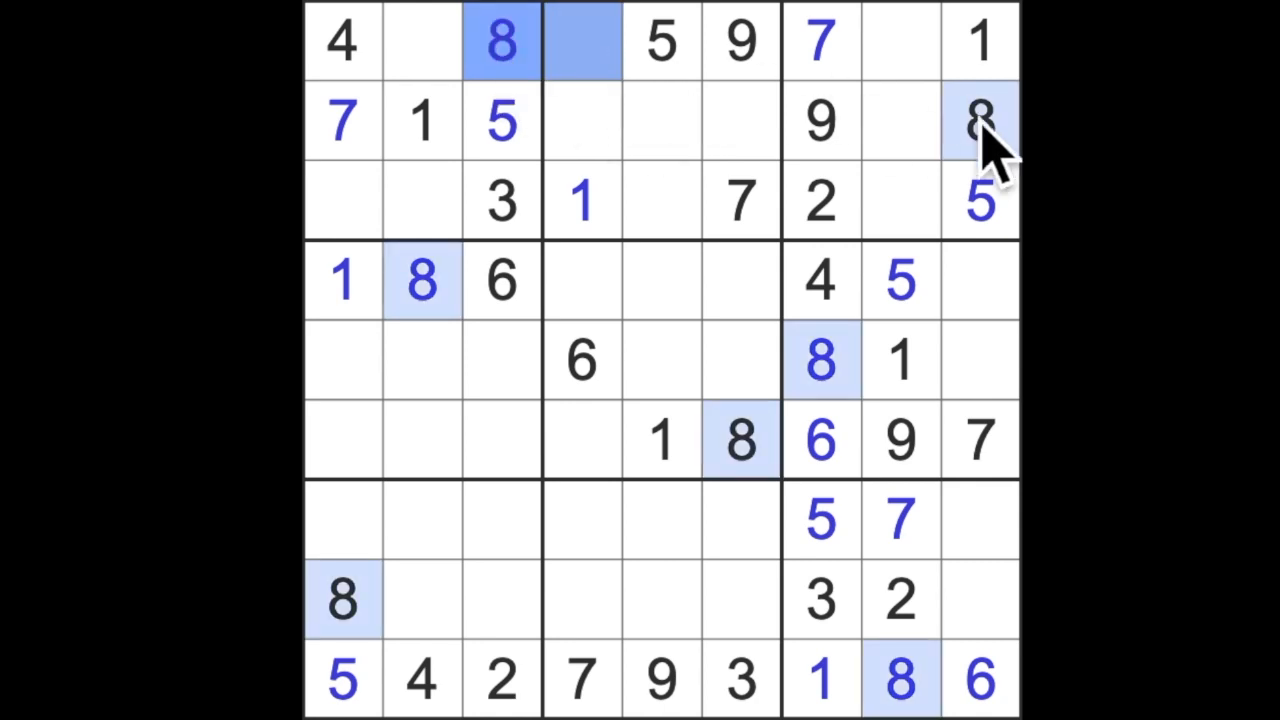
{"action": "left_click", "coordinate": [660, 200]}
{"action": "type", "text": "8"}
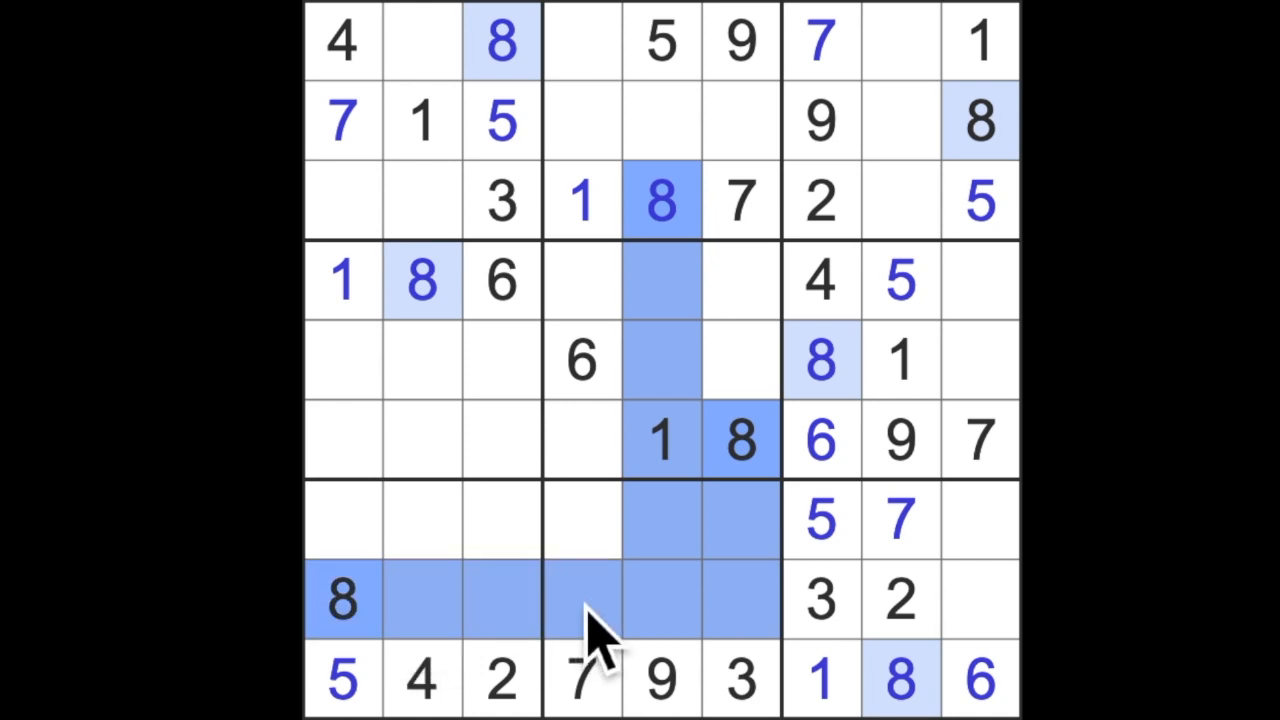
{"action": "left_click", "coordinate": [580, 520]}
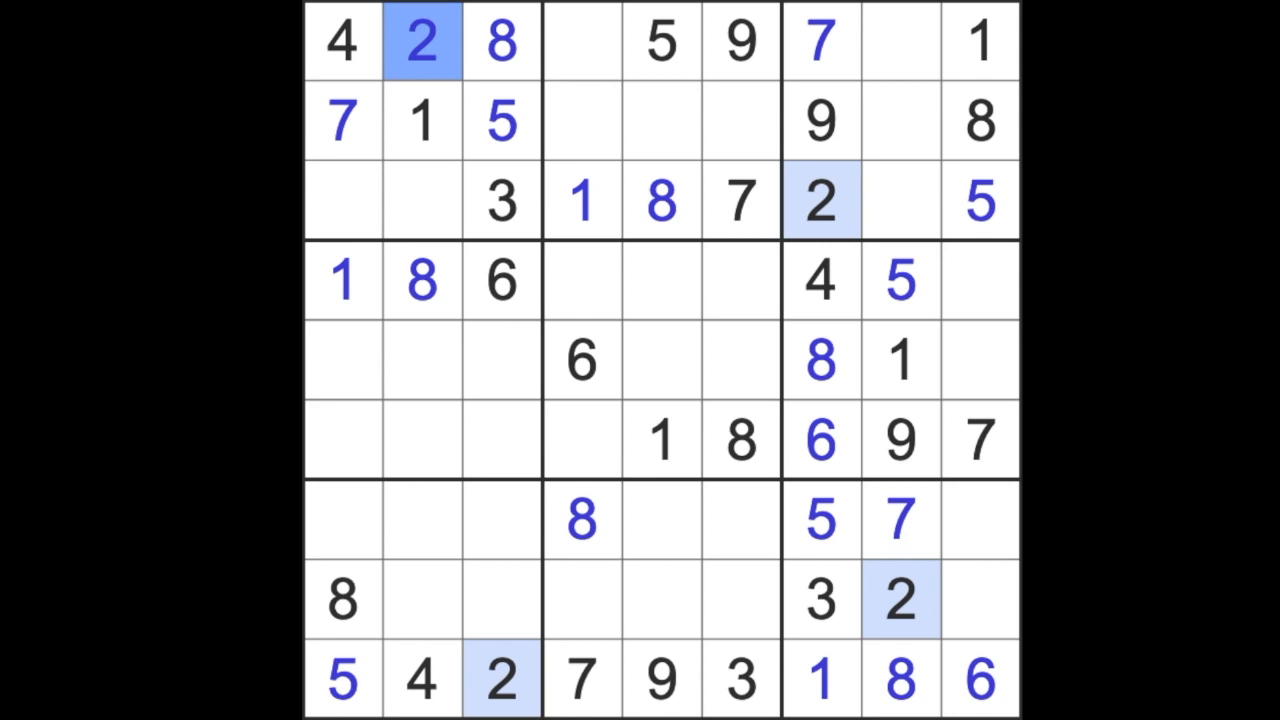
{"action": "mouse_move", "coordinate": [595, 415]}
{"action": "type", "text": "6"}
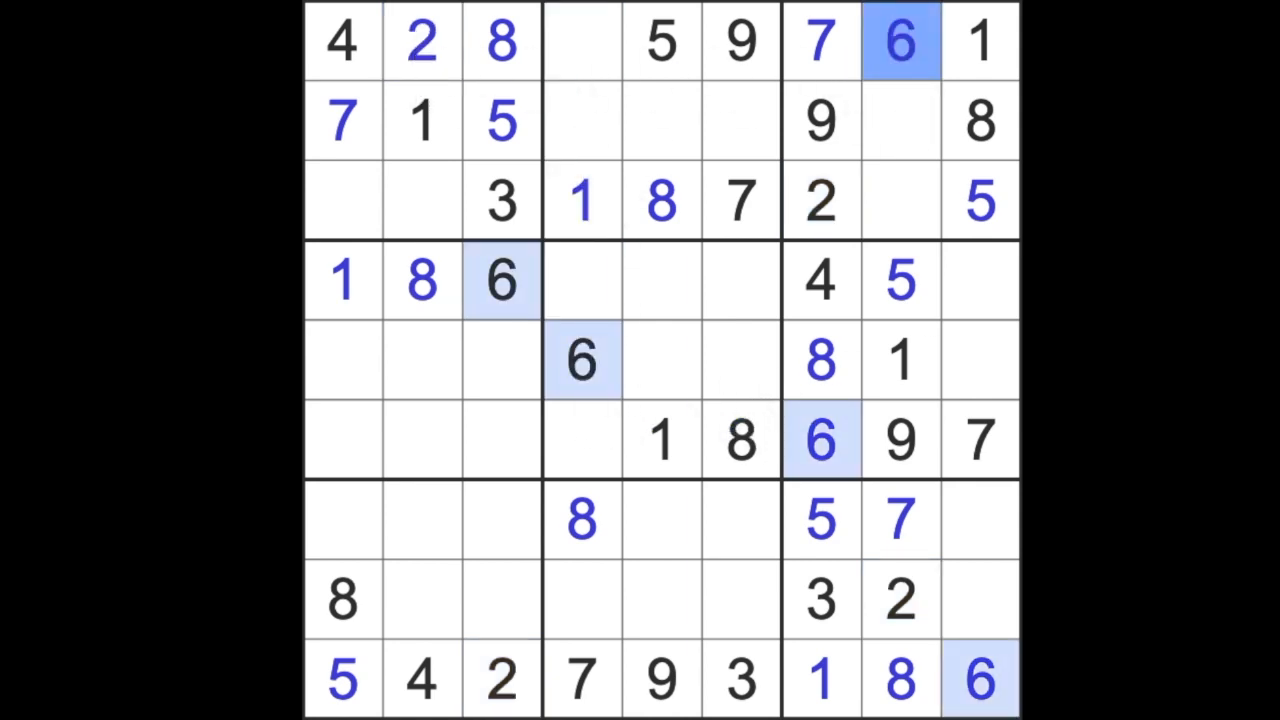
Enter 3 in the last empty top-row cell at column 4.
{"action": "left_click", "coordinate": [581, 40]}
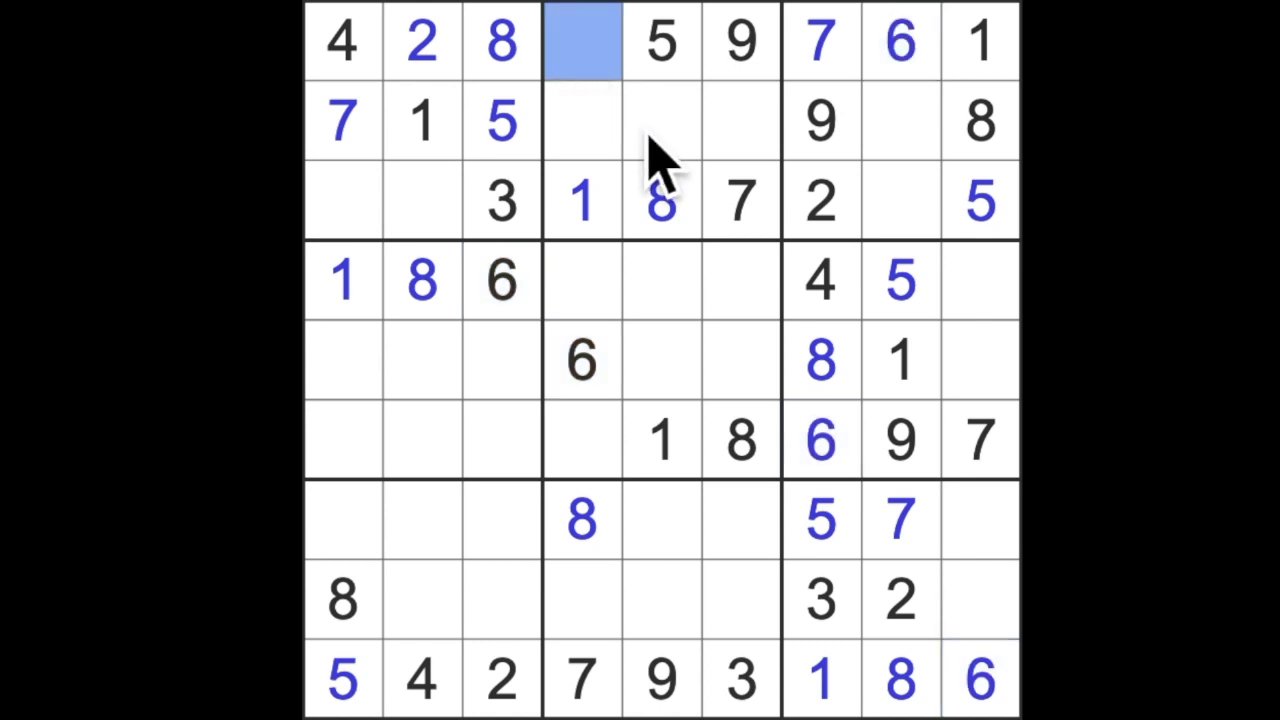
{"action": "type", "text": "3"}
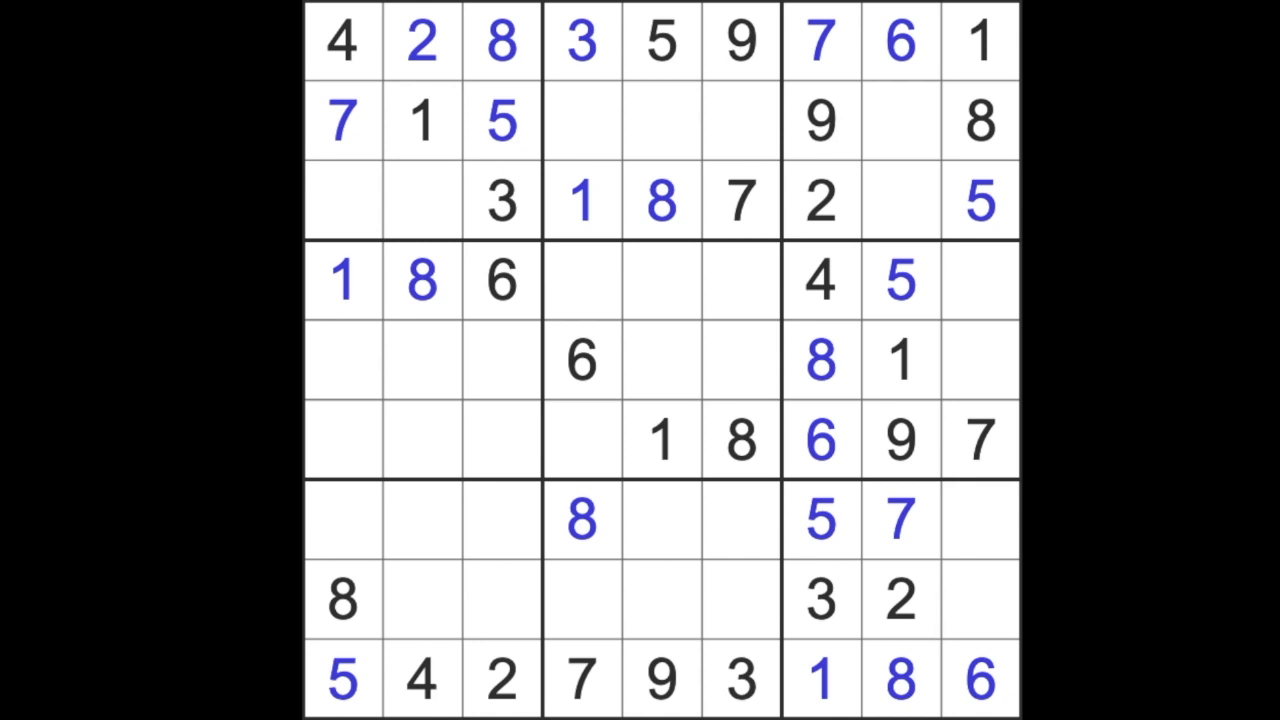
{"action": "mouse_move", "coordinate": [755, 250]}
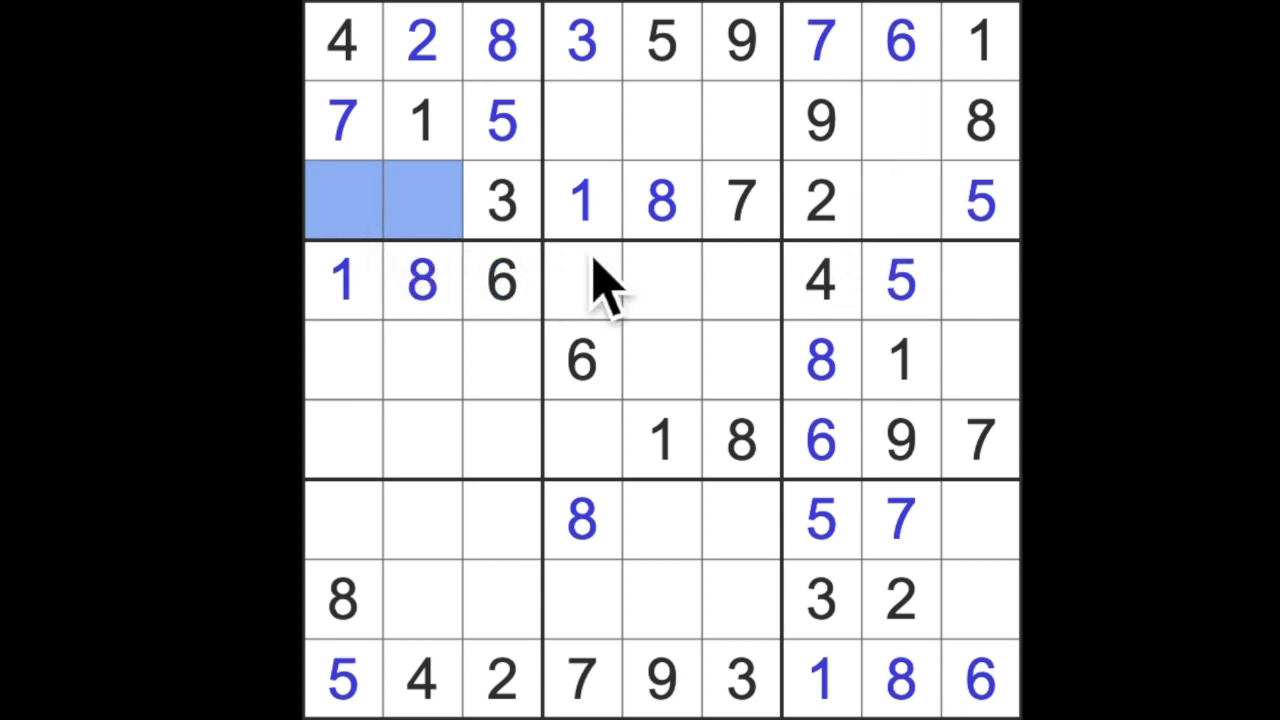
Enter 4 and 3 in the empty row-3 and row-2 cells of column 8.
{"action": "left_click", "coordinate": [899, 199]}
{"action": "type", "text": "4"}
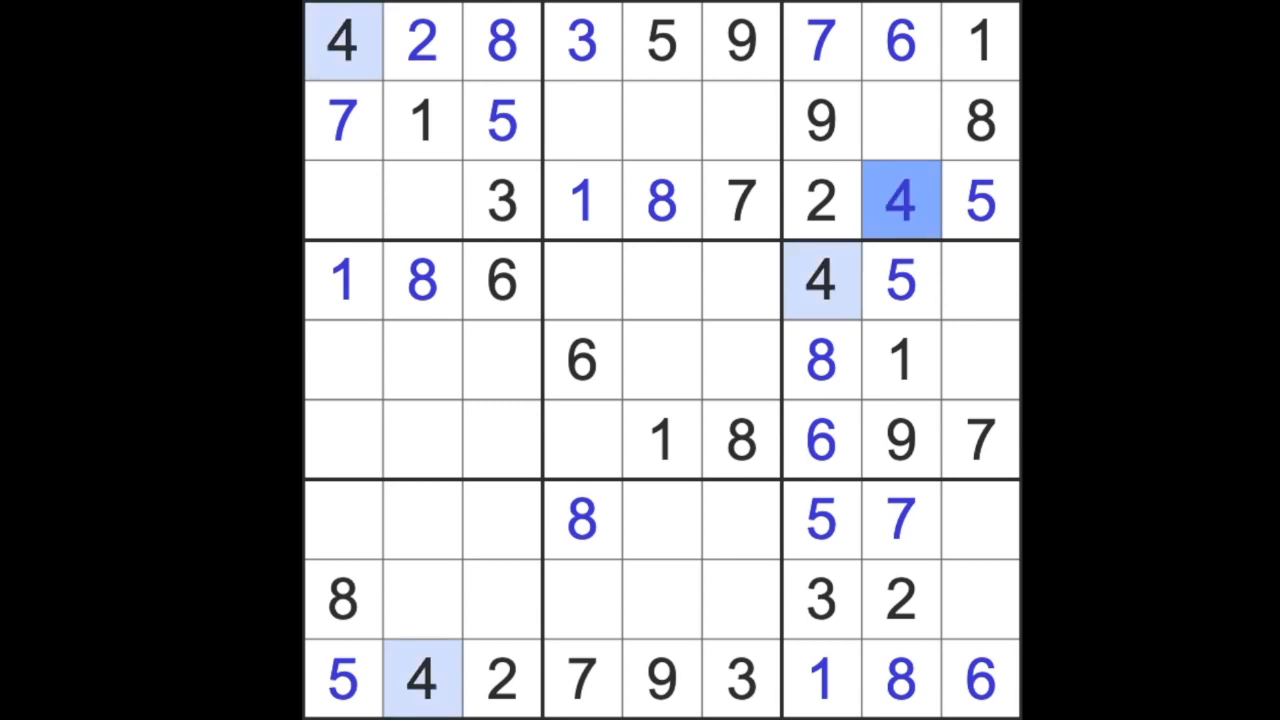
{"action": "left_click", "coordinate": [900, 120]}
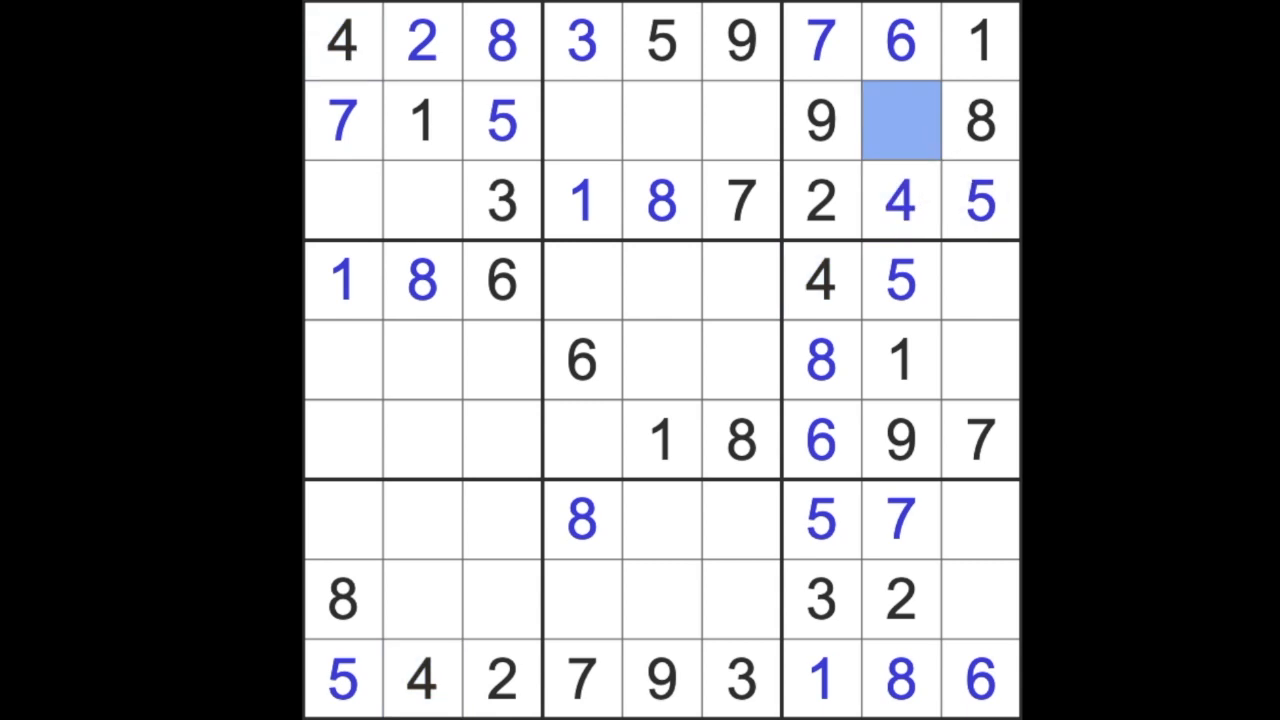
{"action": "left_click", "coordinate": [900, 120]}
{"action": "type", "text": "3"}
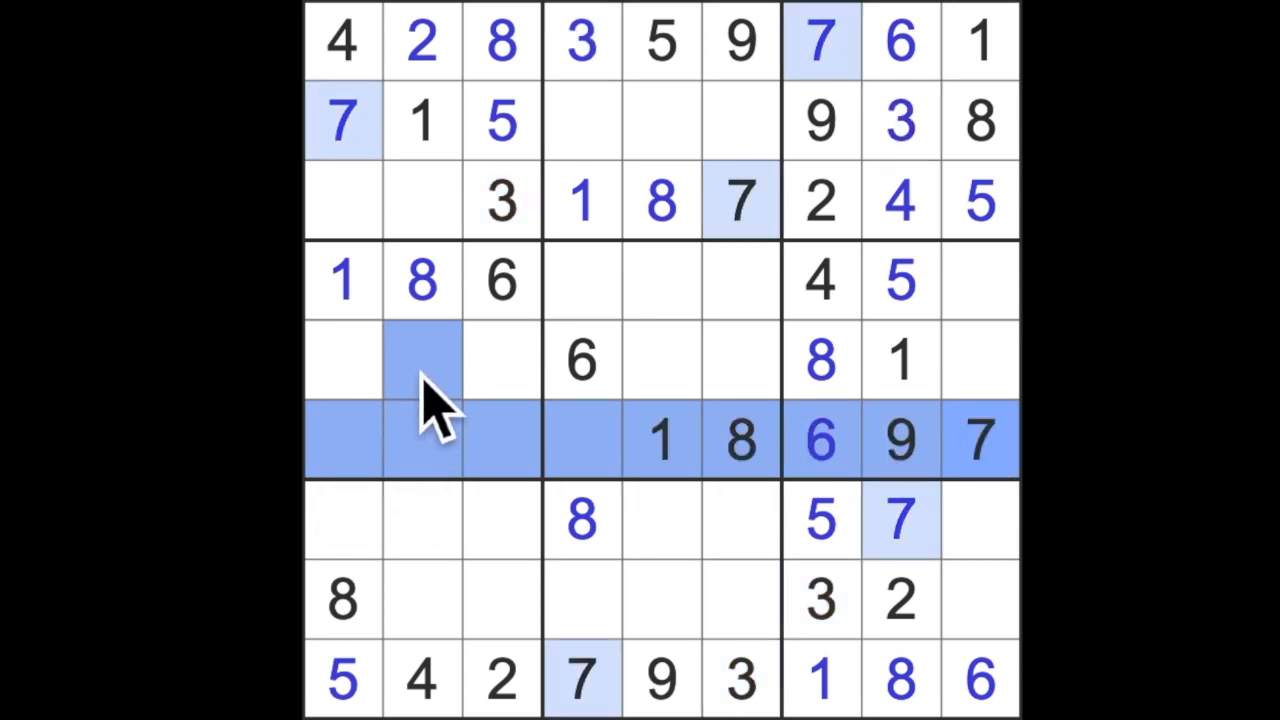
{"action": "mouse_move", "coordinate": [780, 310]}
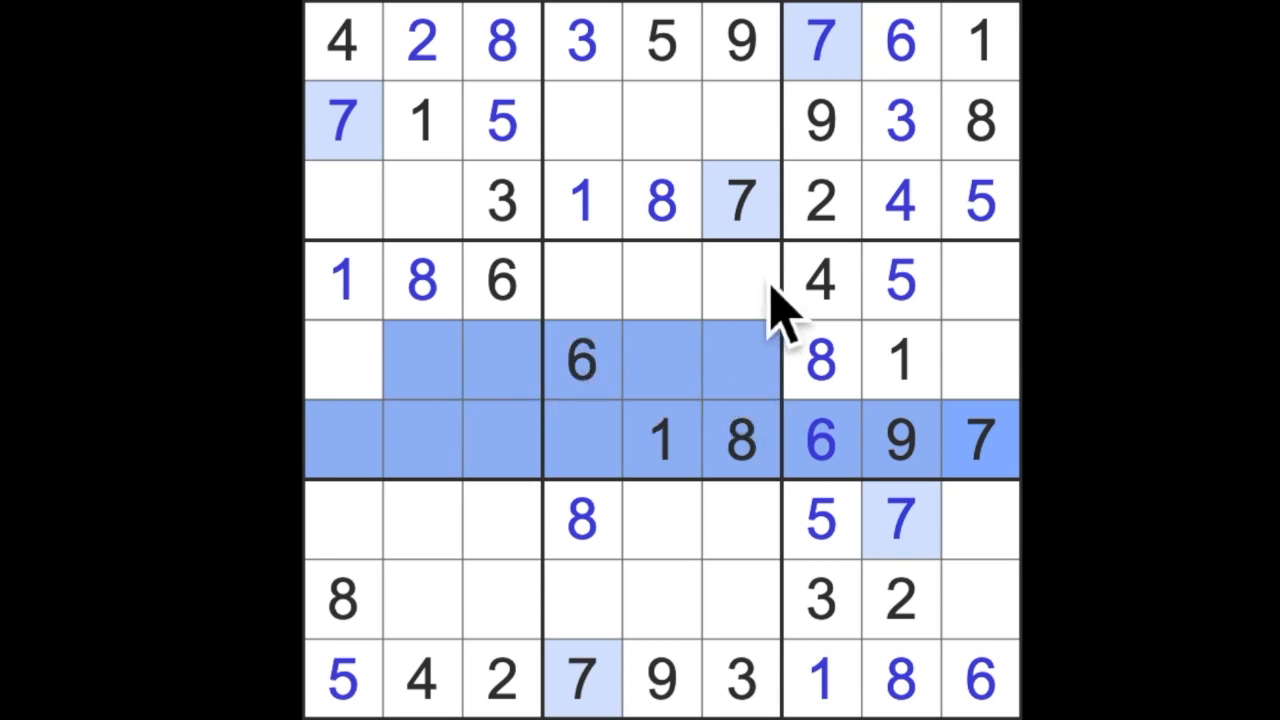
Enter a 7 and a 3 in the centre box.
{"action": "left_click", "coordinate": [580, 360]}
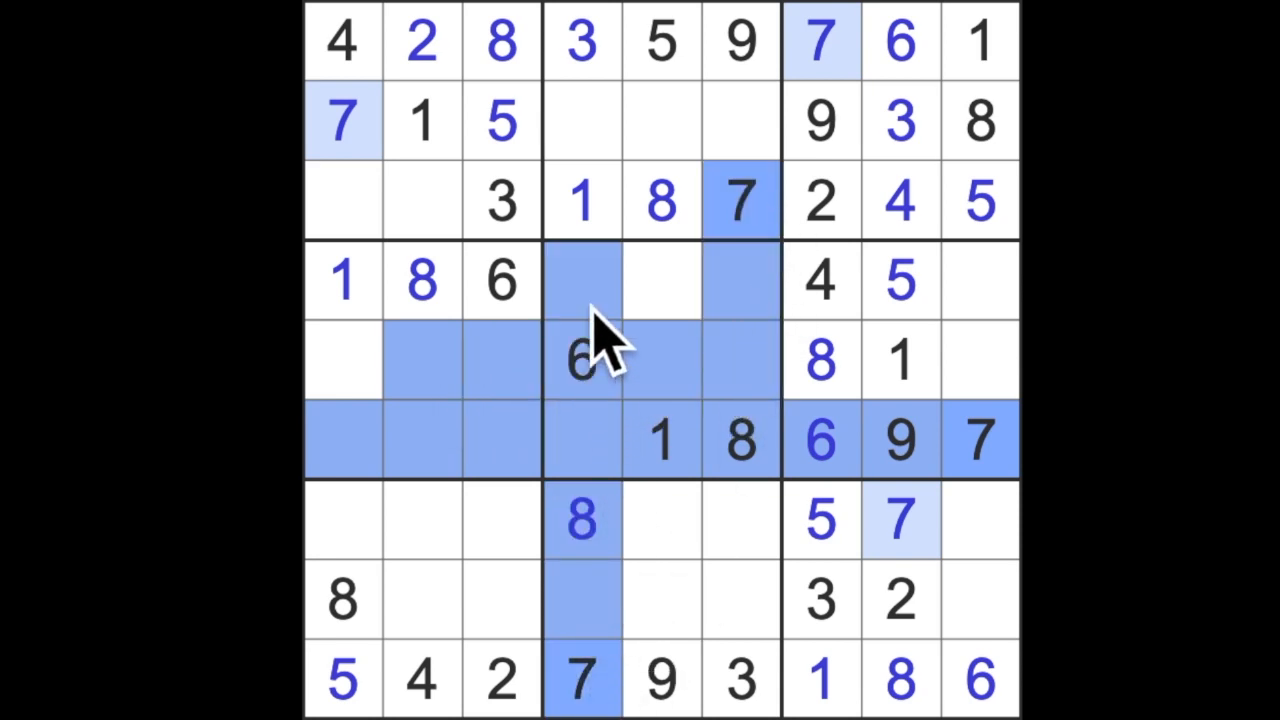
{"action": "left_click", "coordinate": [660, 280]}
{"action": "type", "text": "7"}
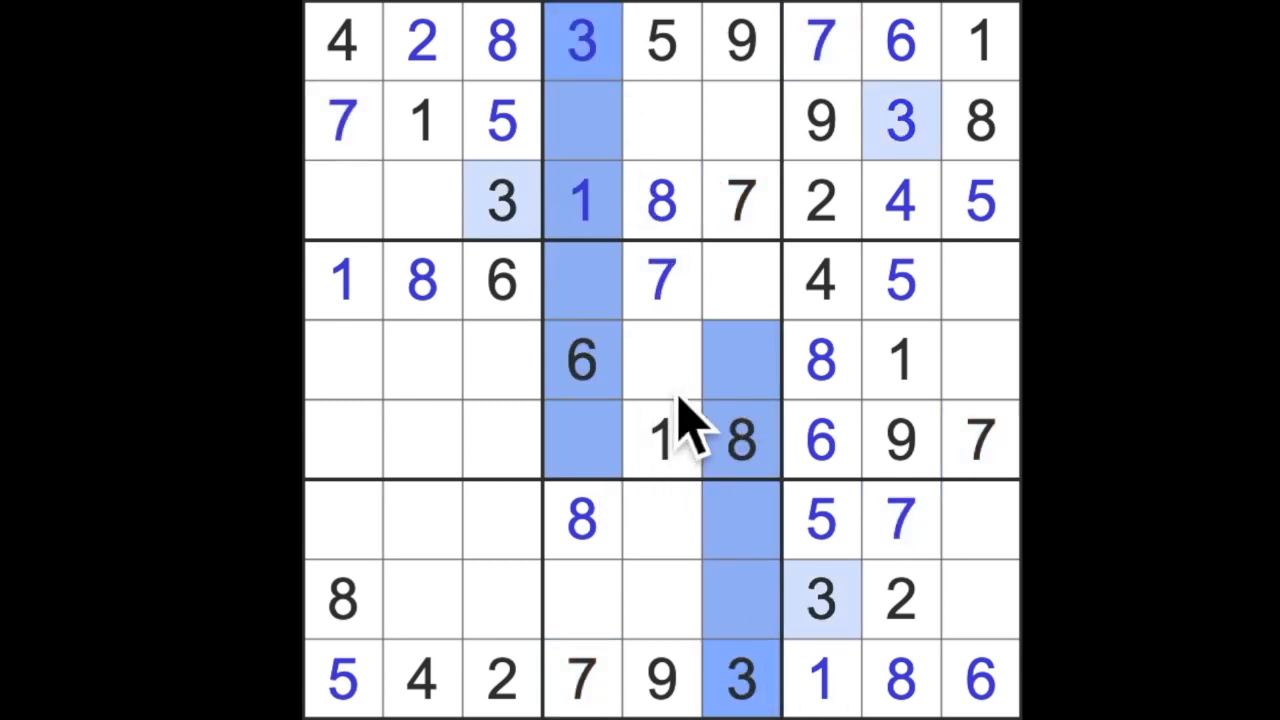
{"action": "left_click", "coordinate": [660, 360]}
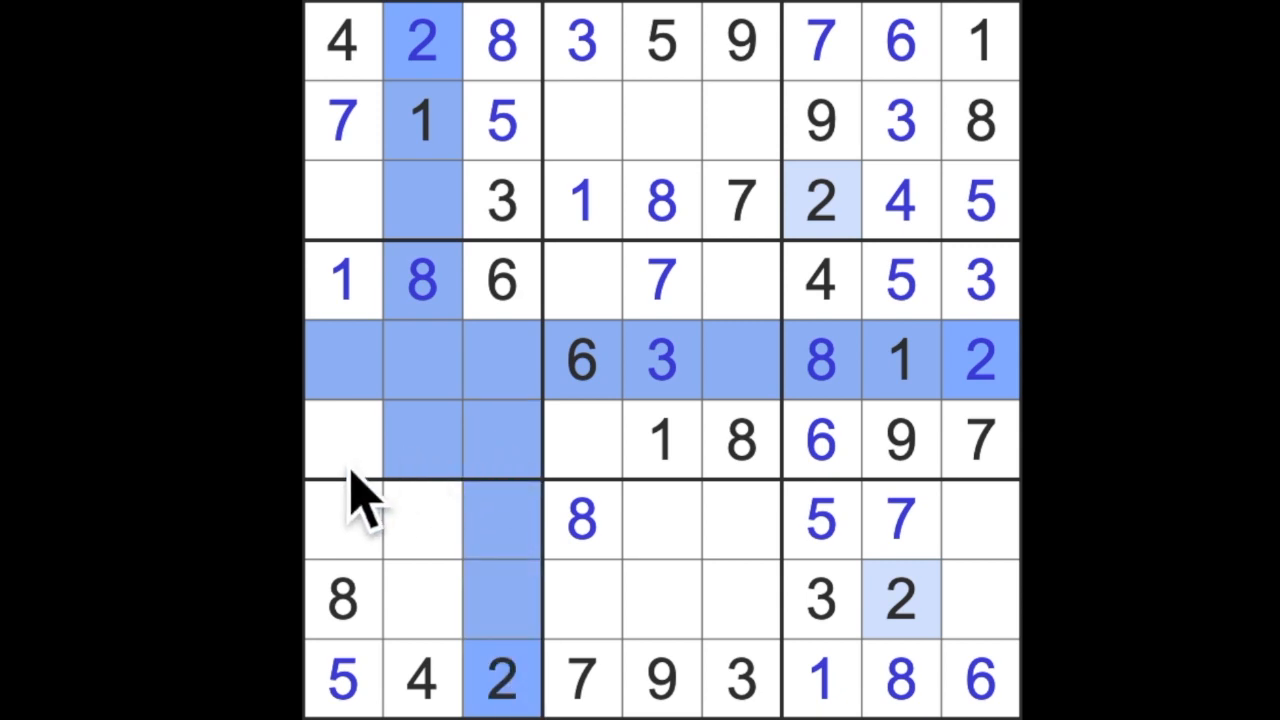
Place a 2 at r6c1, a 3 at r5c2, and a 3 at r7c1.
{"action": "left_click", "coordinate": [342, 440]}
{"action": "type", "text": "2"}
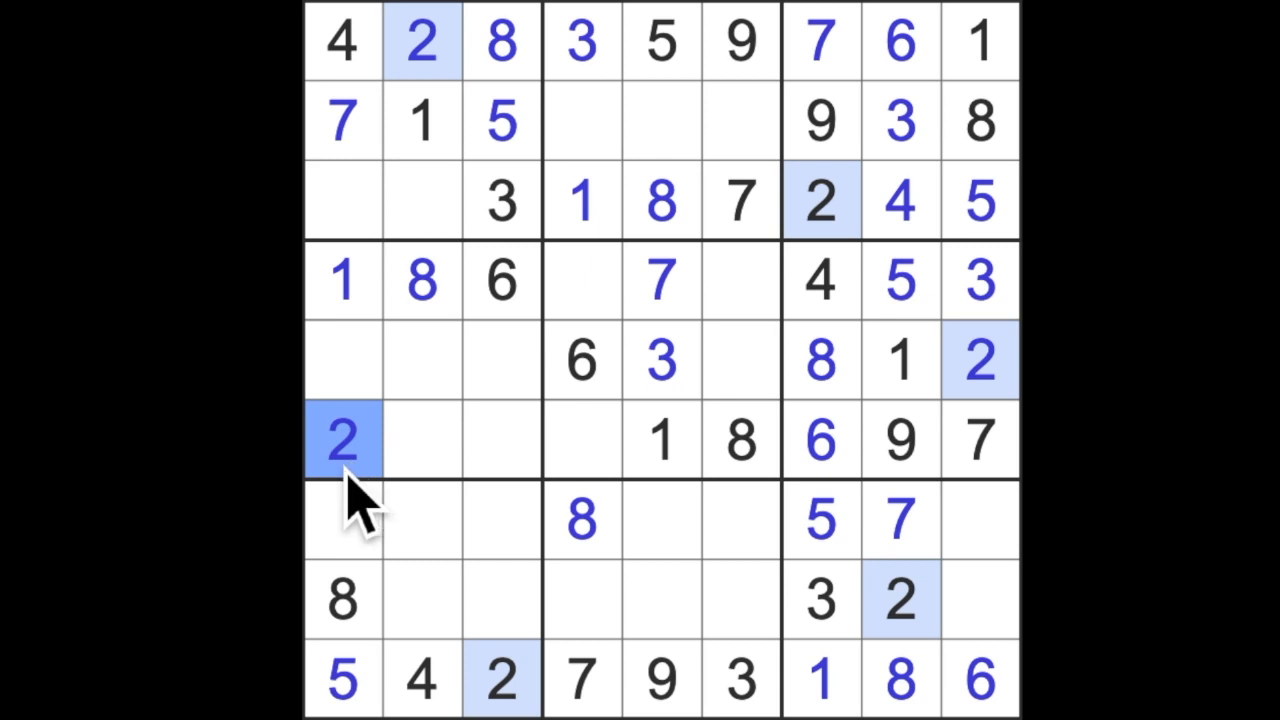
{"action": "left_click", "coordinate": [660, 360]}
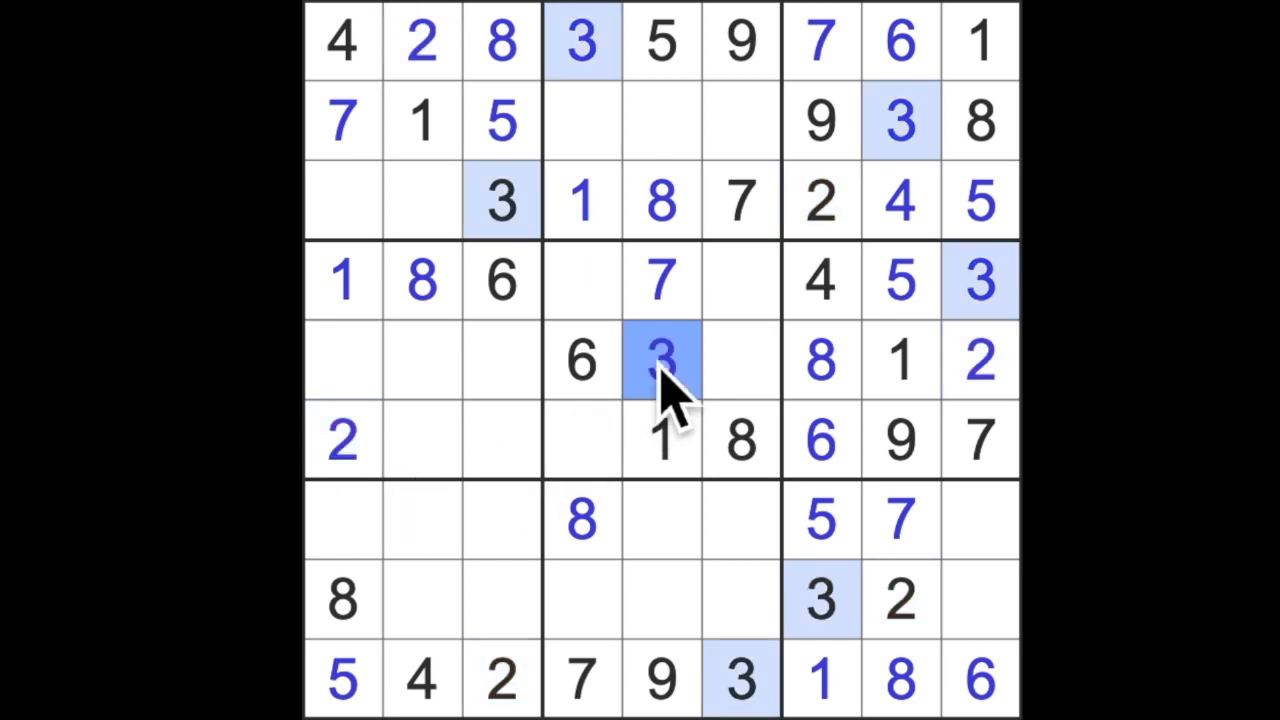
{"action": "left_click", "coordinate": [420, 360]}
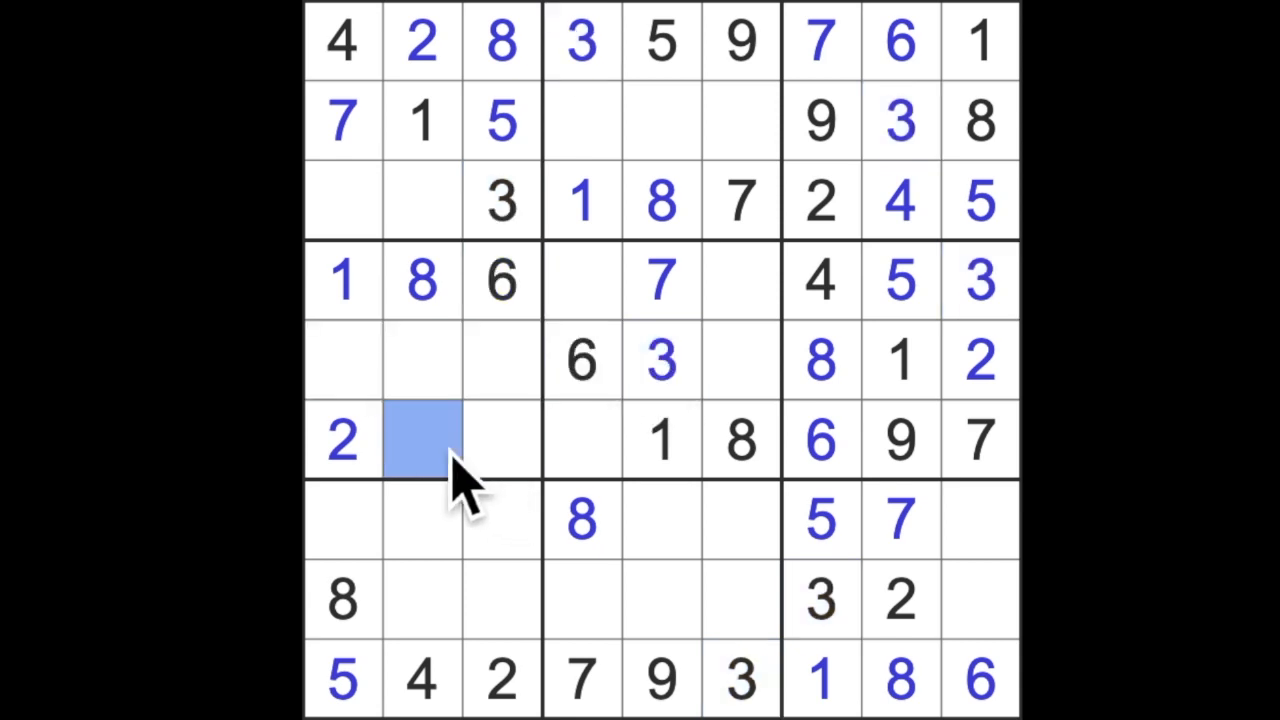
{"action": "type", "text": "3"}
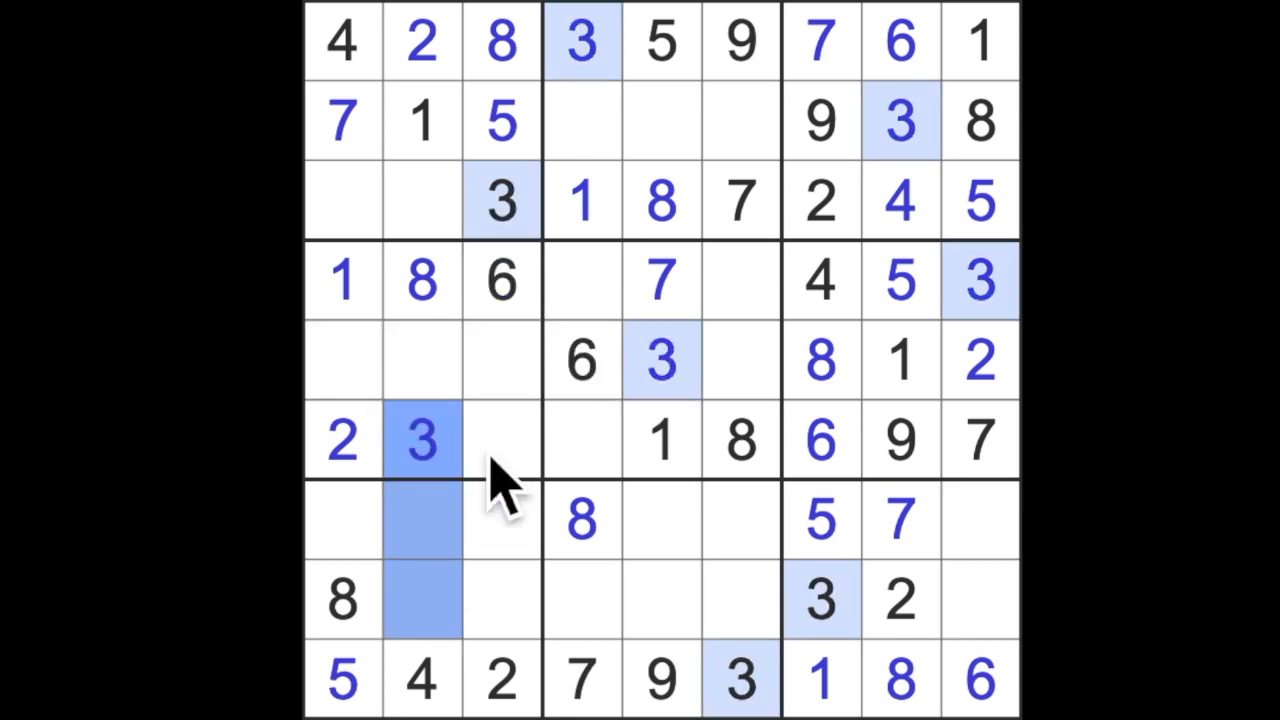
{"action": "left_click", "coordinate": [342, 520]}
{"action": "type", "text": "3"}
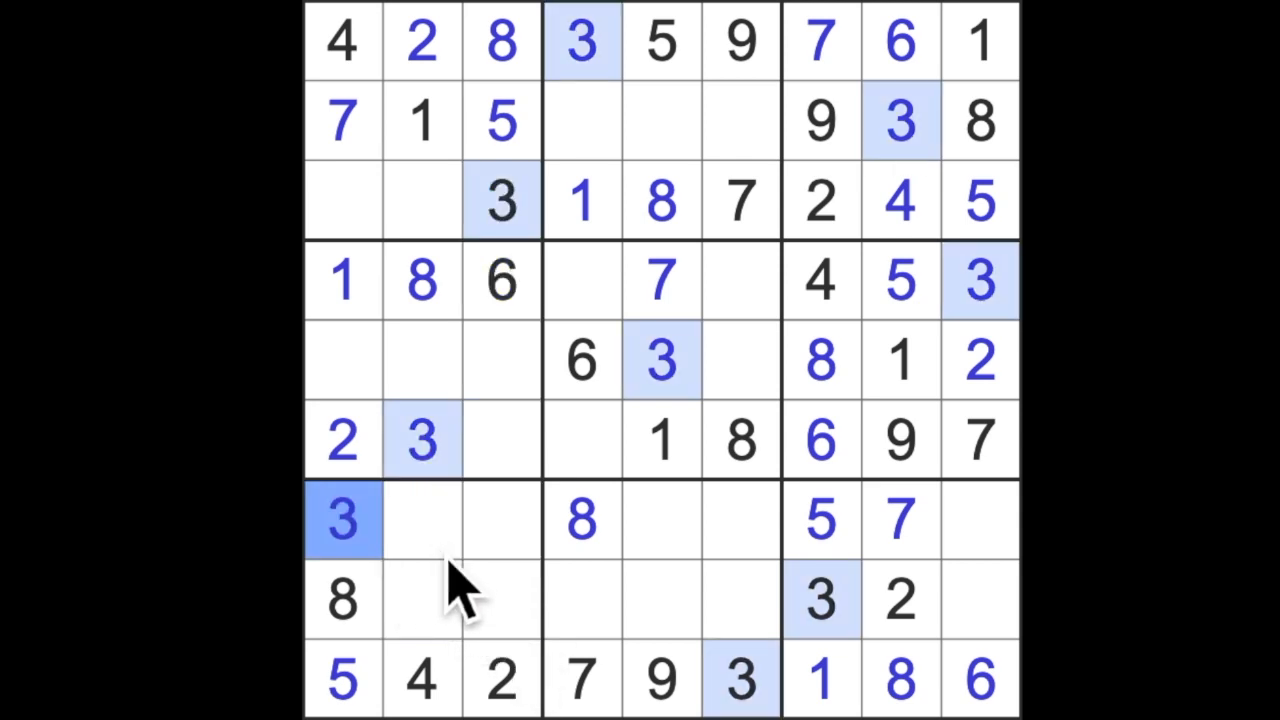
{"action": "mouse_move", "coordinate": [545, 130]}
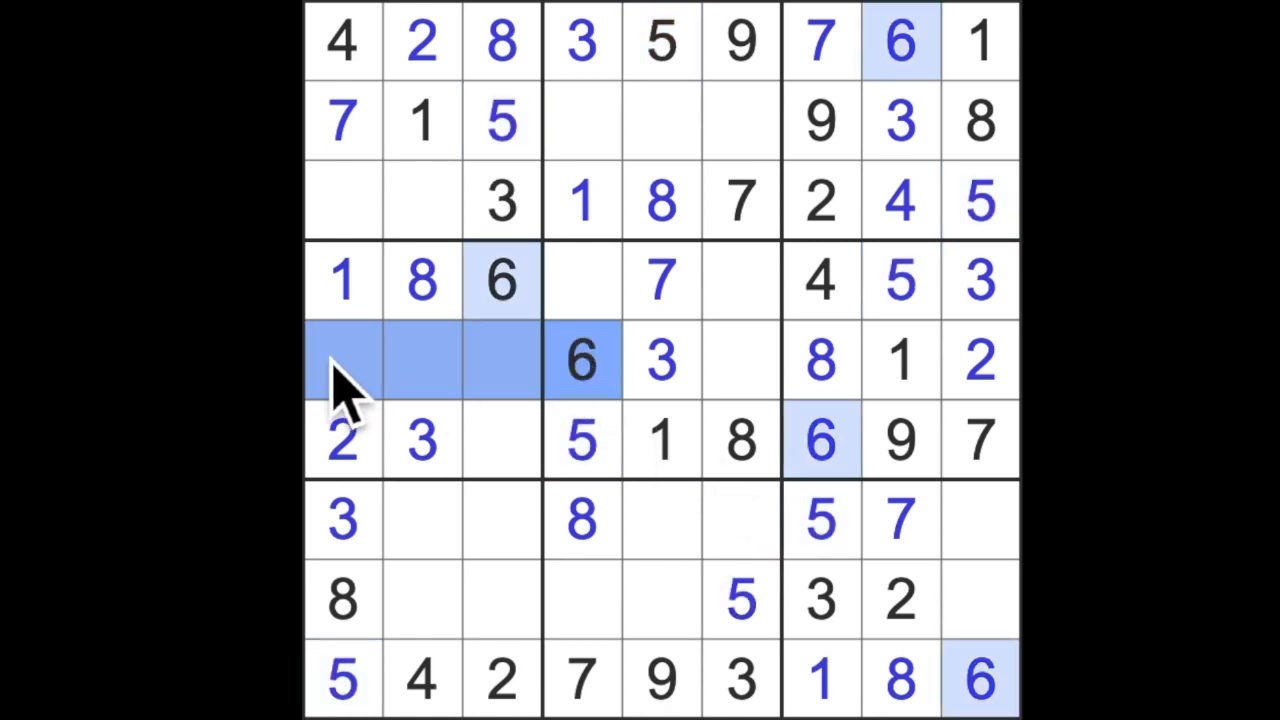
Fill the empty third-row cells at columns 1 and 2 to finish row 3.
{"action": "left_click", "coordinate": [342, 200]}
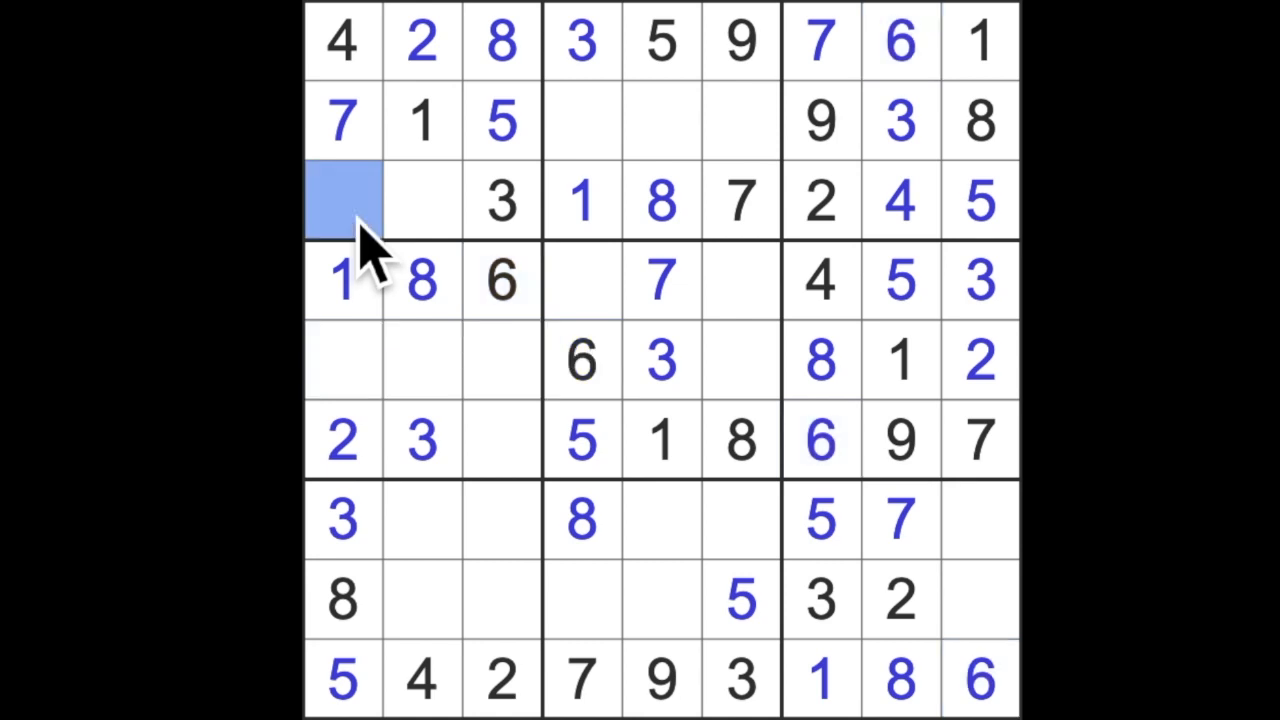
{"action": "left_click", "coordinate": [422, 200]}
{"action": "type", "text": "9"}
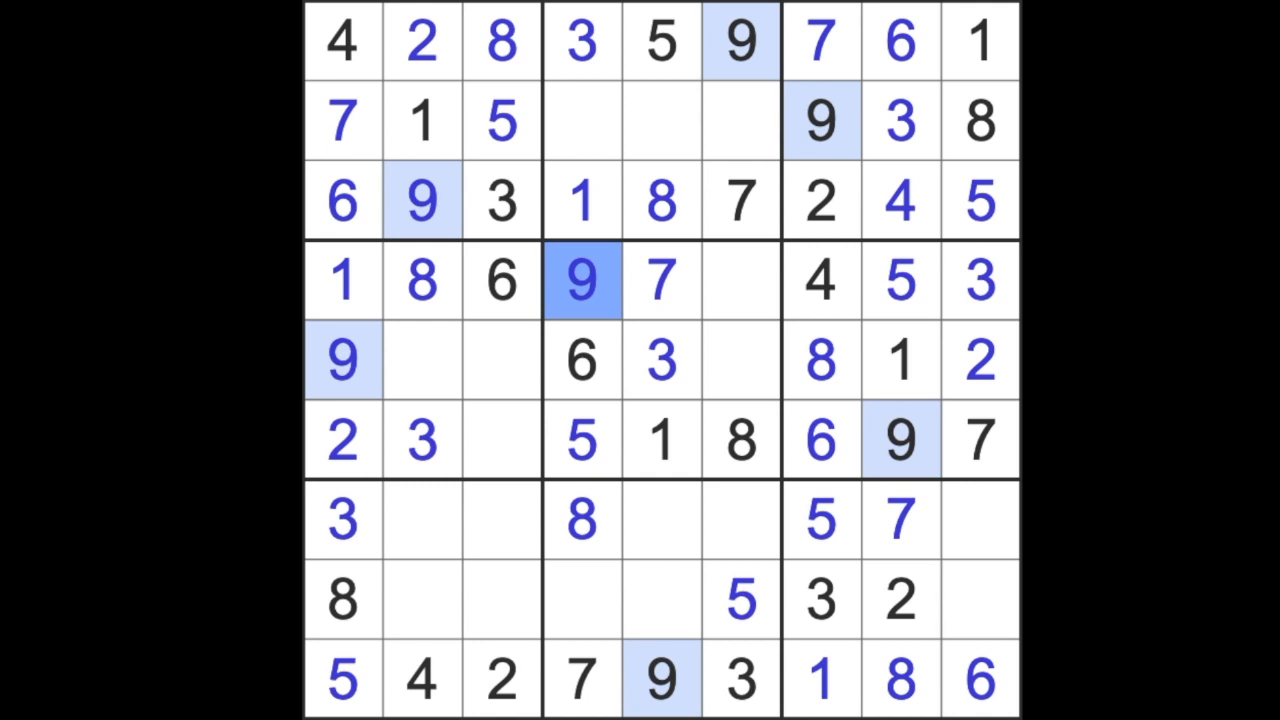
{"action": "mouse_move", "coordinate": [700, 375]}
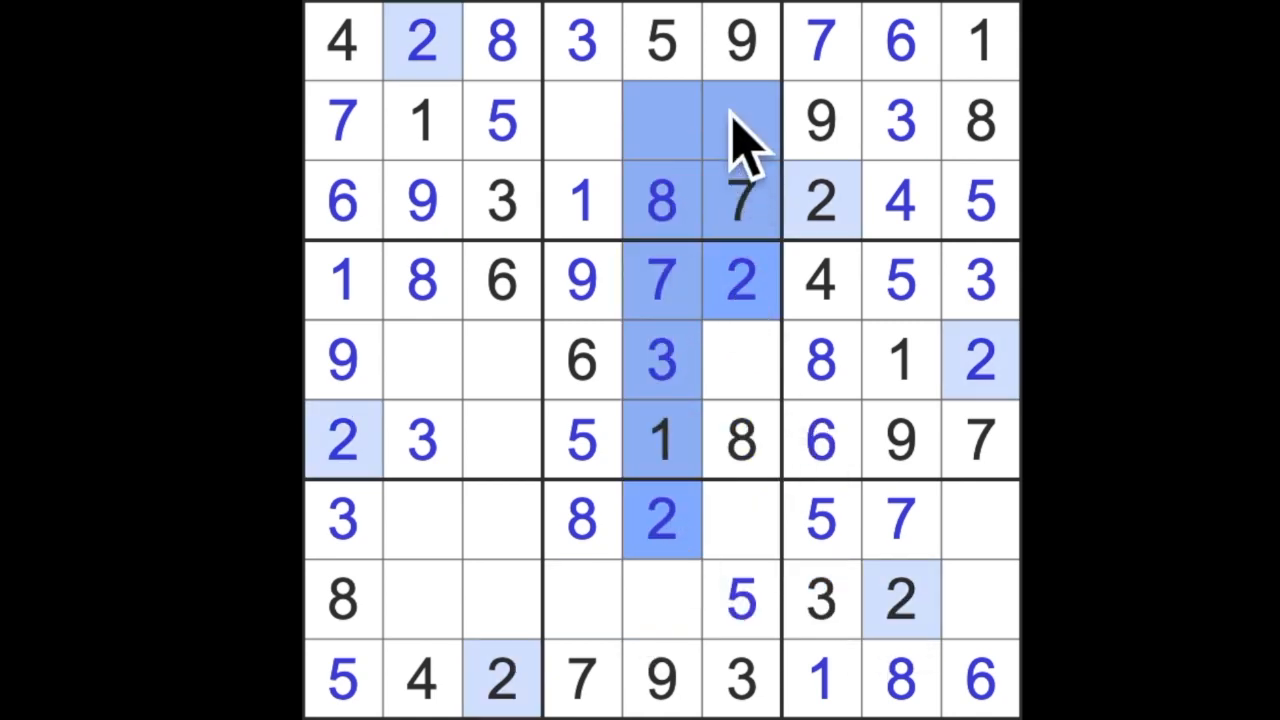
Fill the second-row 2 and the remaining 4s to complete row four.
{"action": "left_click", "coordinate": [580, 120]}
{"action": "type", "text": "2"}
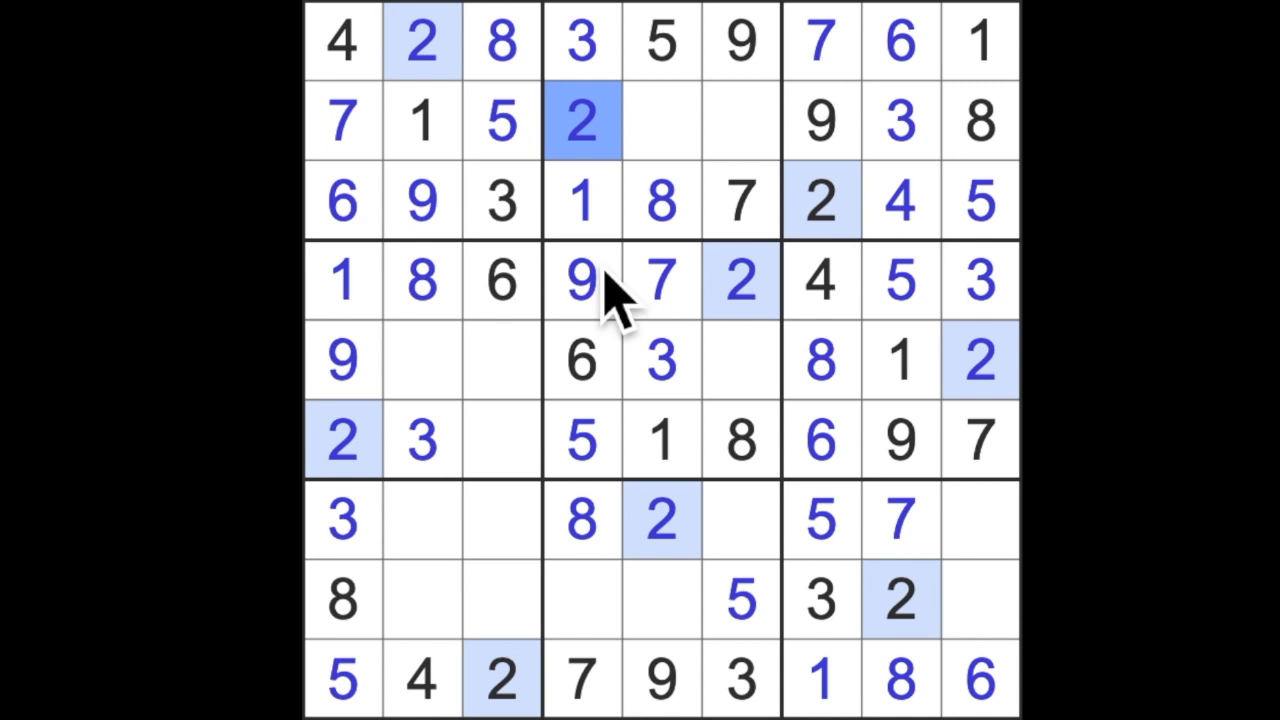
{"action": "left_click", "coordinate": [740, 360]}
{"action": "type", "text": "4"}
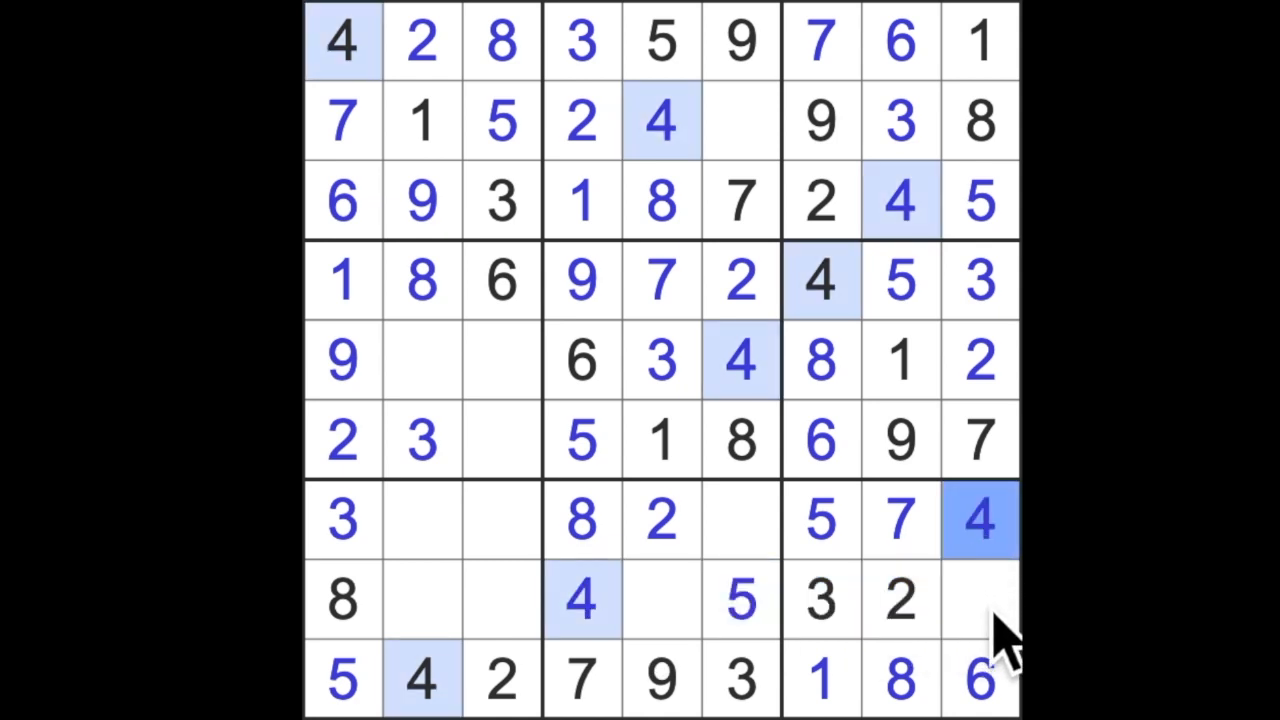
{"action": "left_click", "coordinate": [980, 598]}
{"action": "type", "text": "9"}
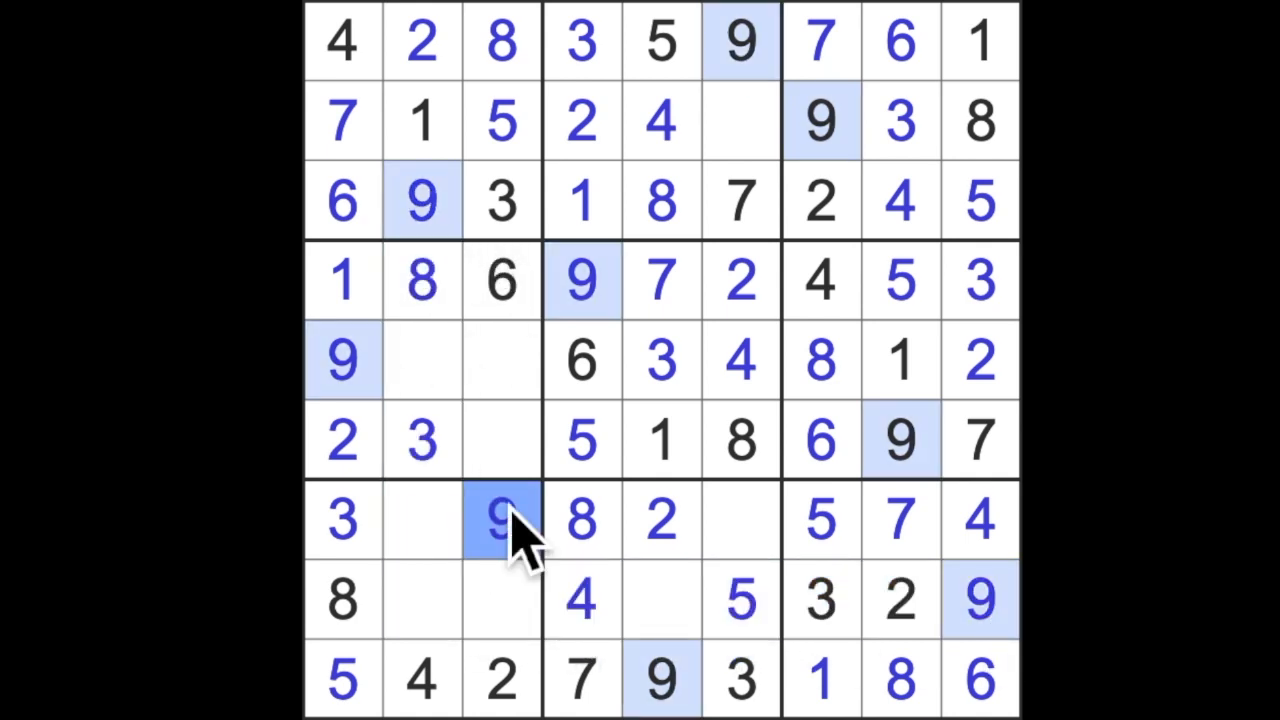
Enter the 6s, 1s and 7 that finish rows two, seven and eight.
{"action": "left_click", "coordinate": [420, 120]}
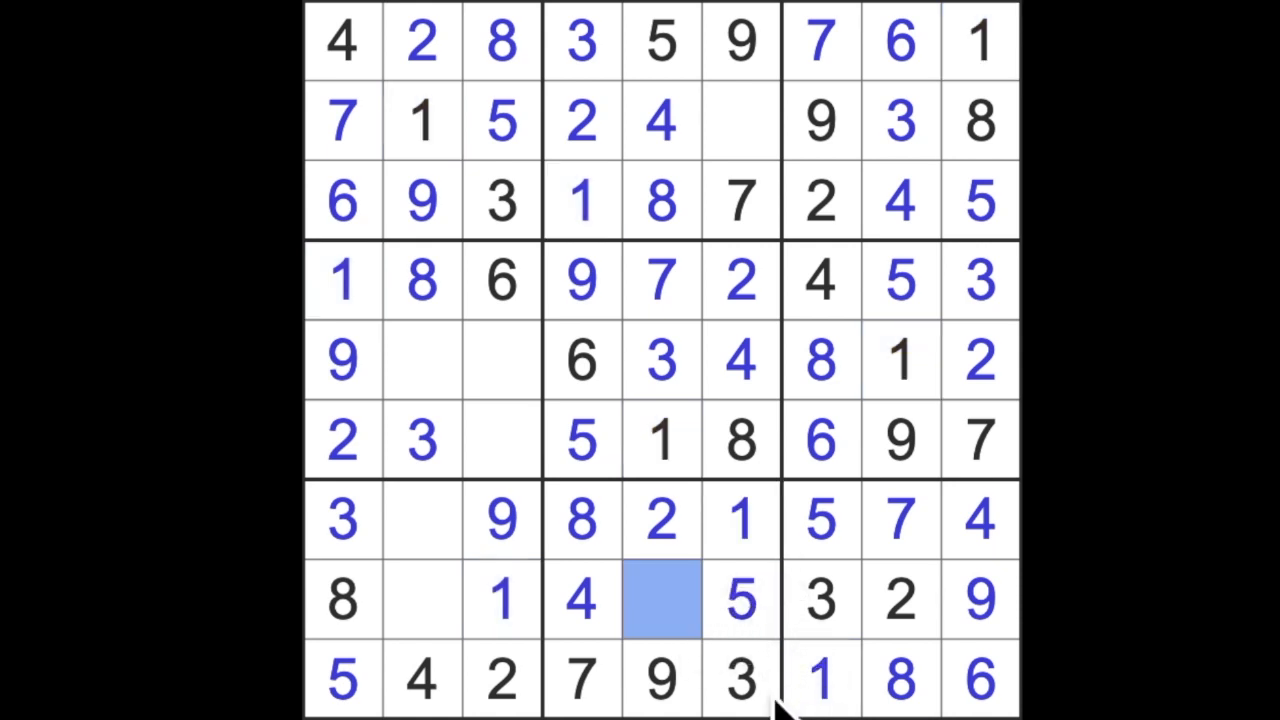
{"action": "left_click", "coordinate": [660, 600]}
{"action": "type", "text": "6"}
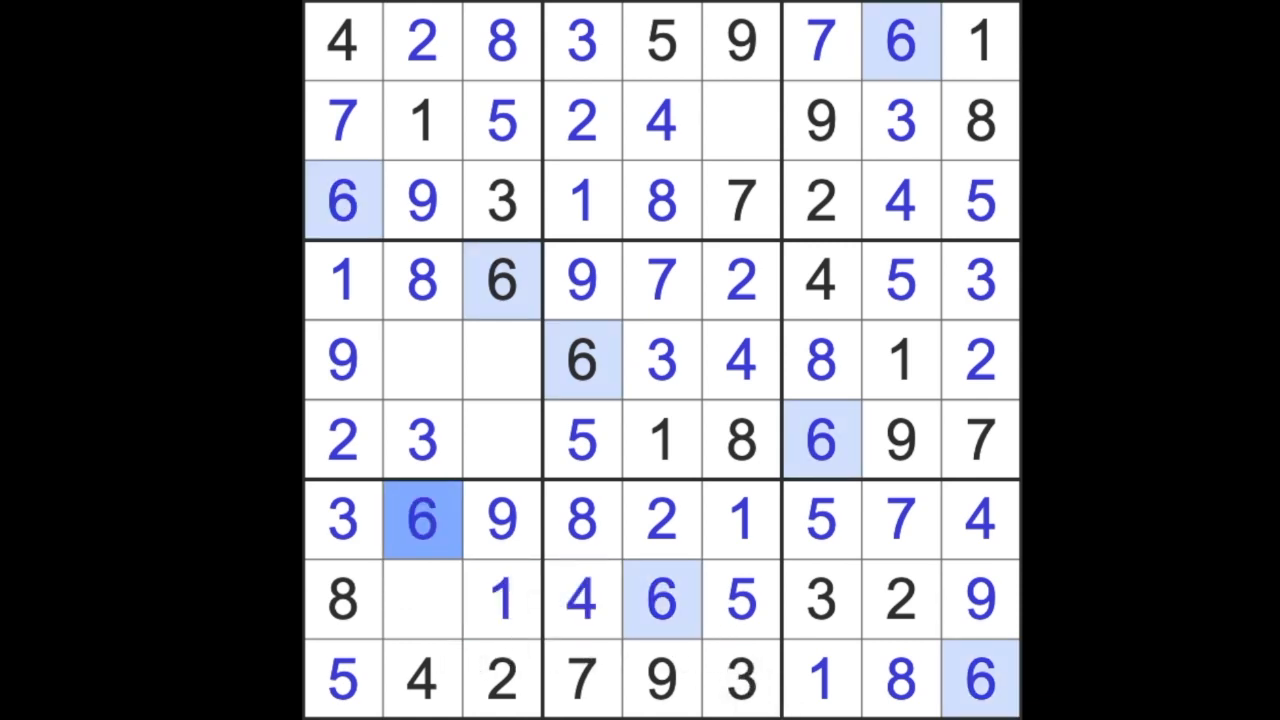
{"action": "left_click", "coordinate": [740, 120]}
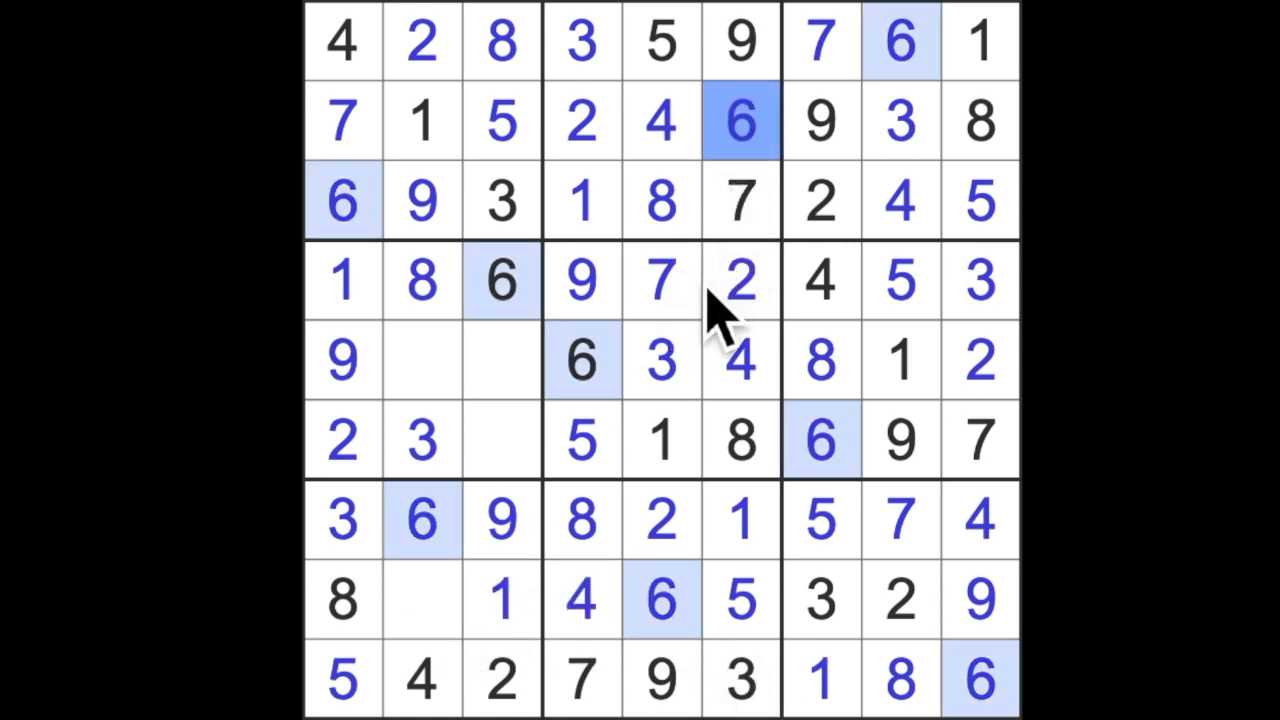
{"action": "mouse_move", "coordinate": [660, 380]}
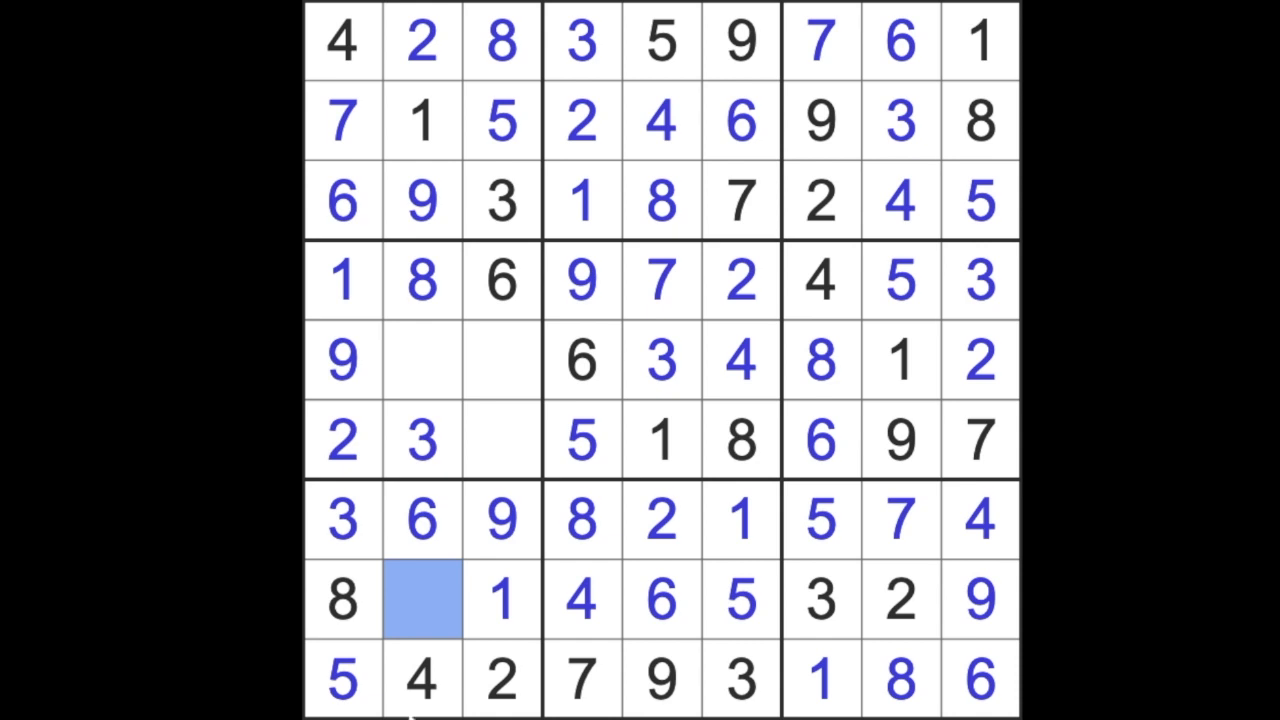
{"action": "left_click", "coordinate": [421, 599]}
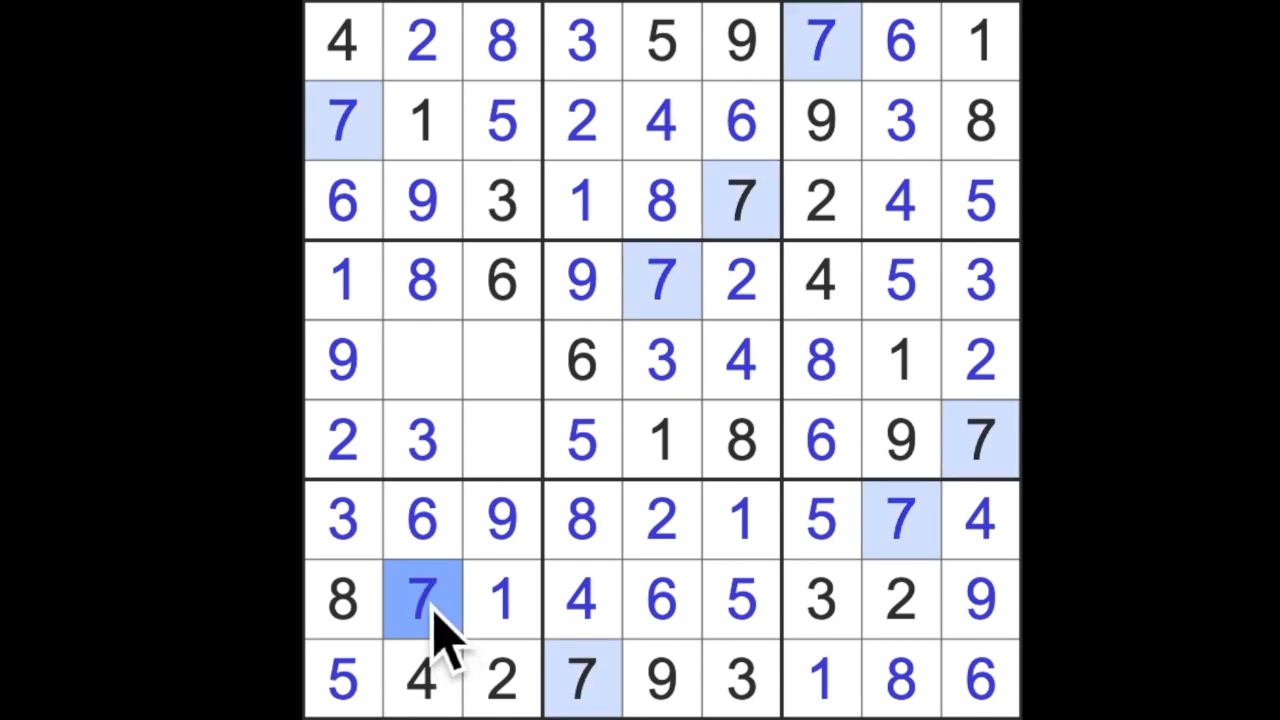